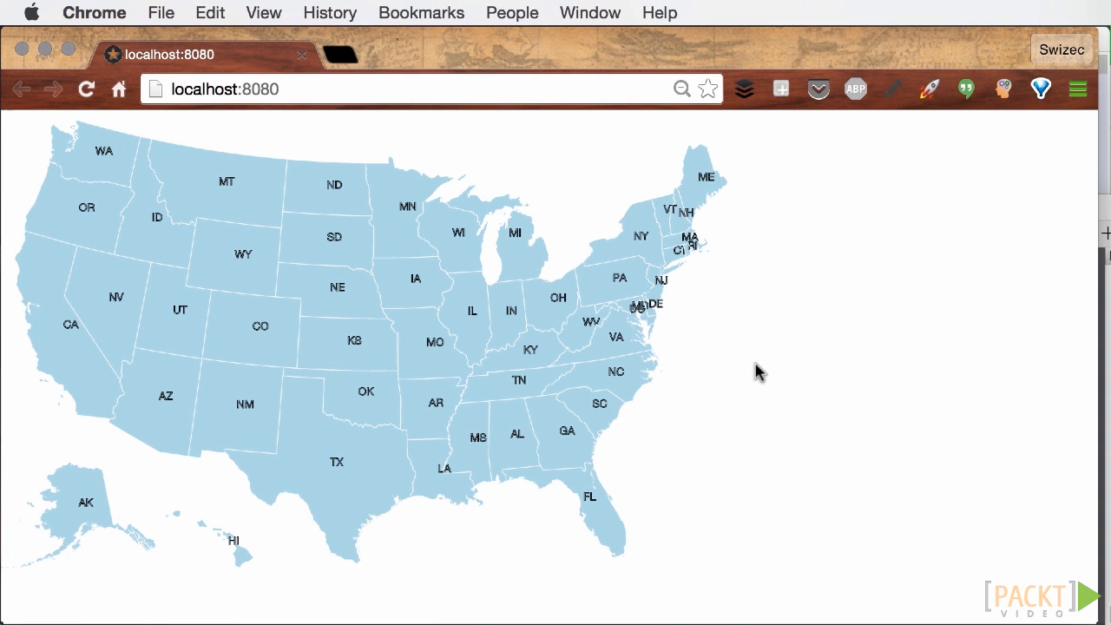
mouse_move(608, 386)
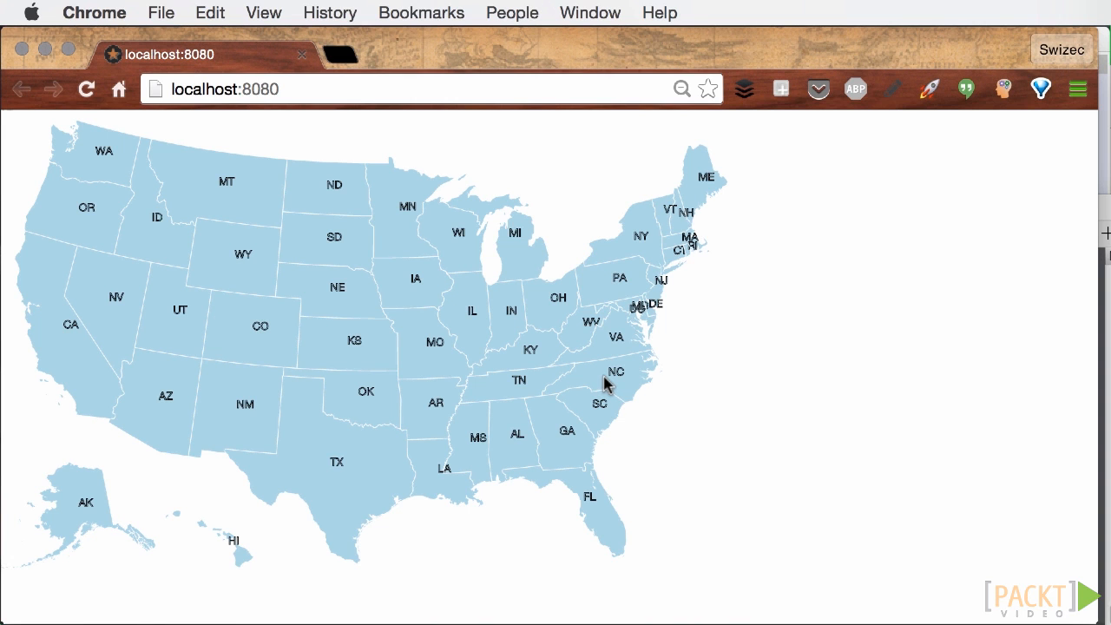
mouse_move(328, 426)
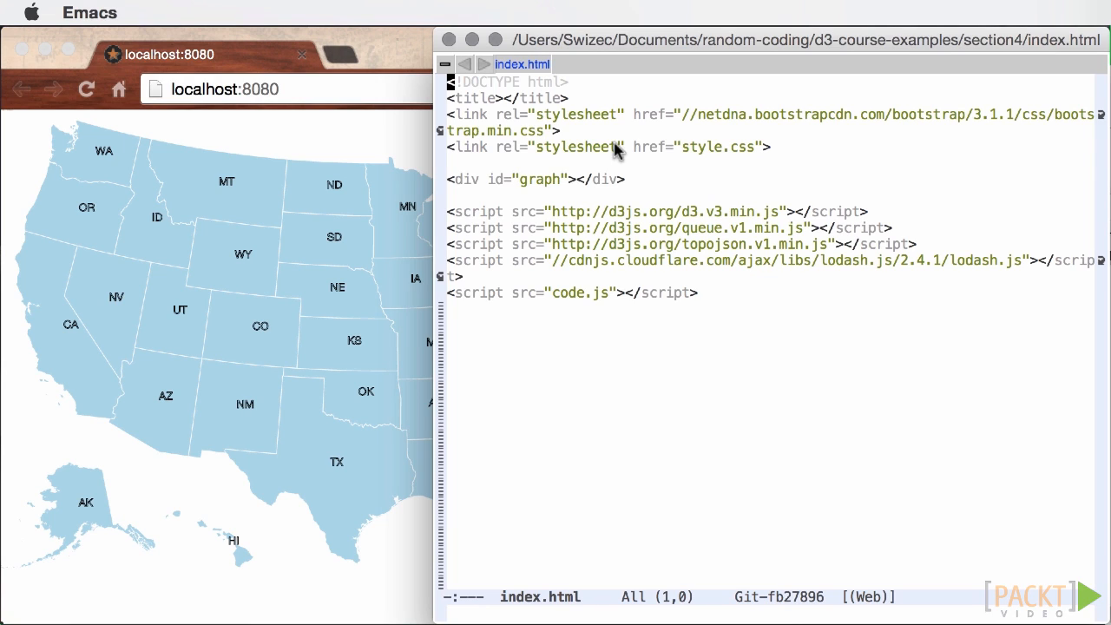
mouse_move(552, 212)
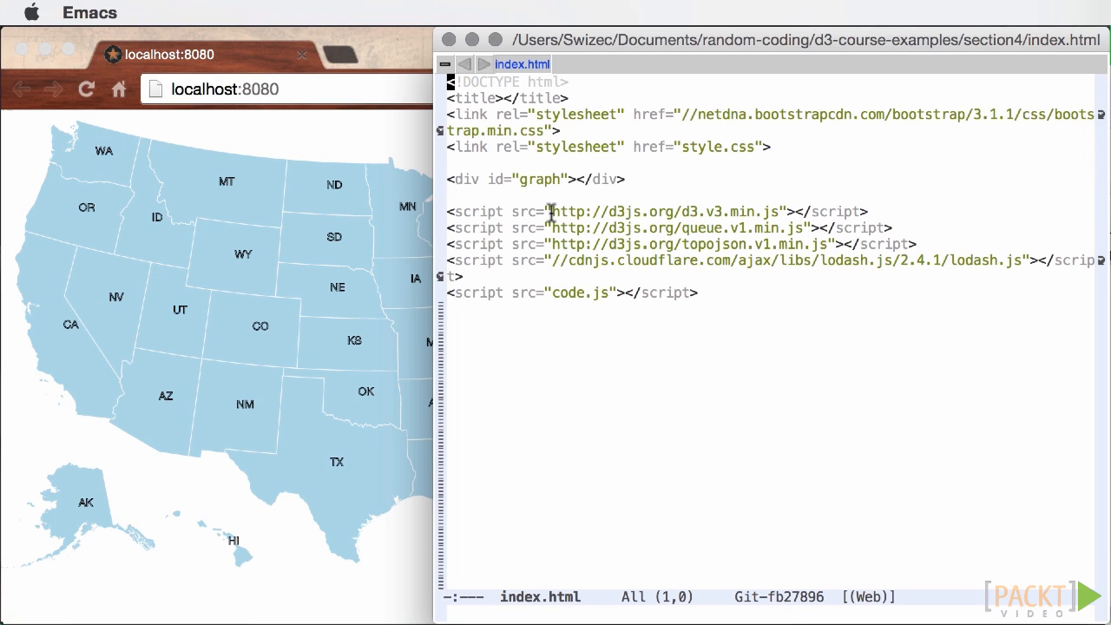
mouse_move(525, 200)
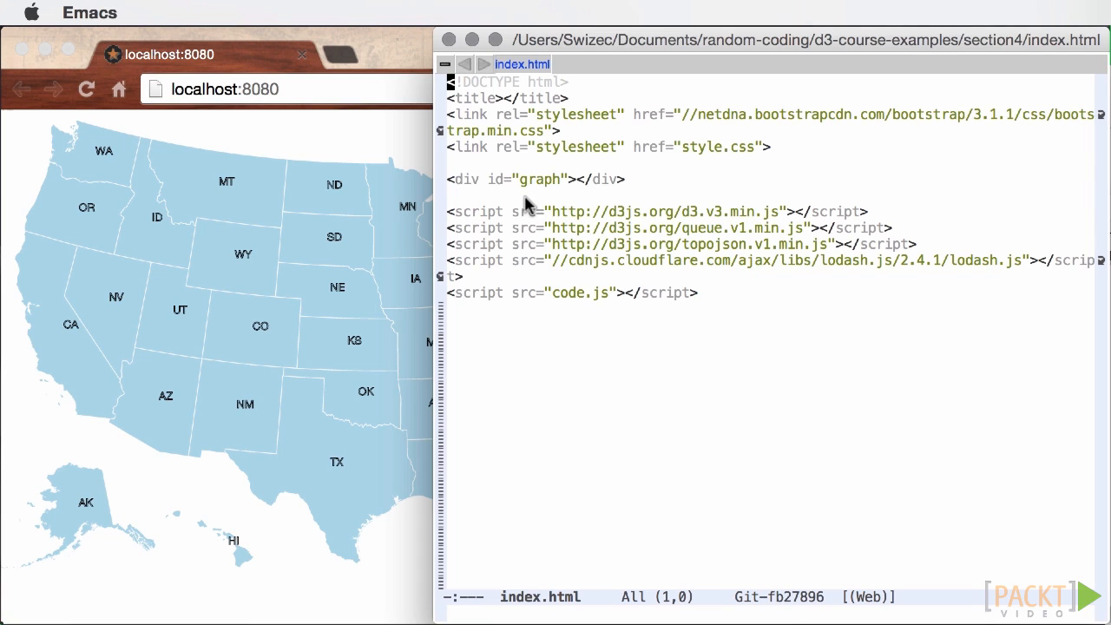
mouse_move(651, 193)
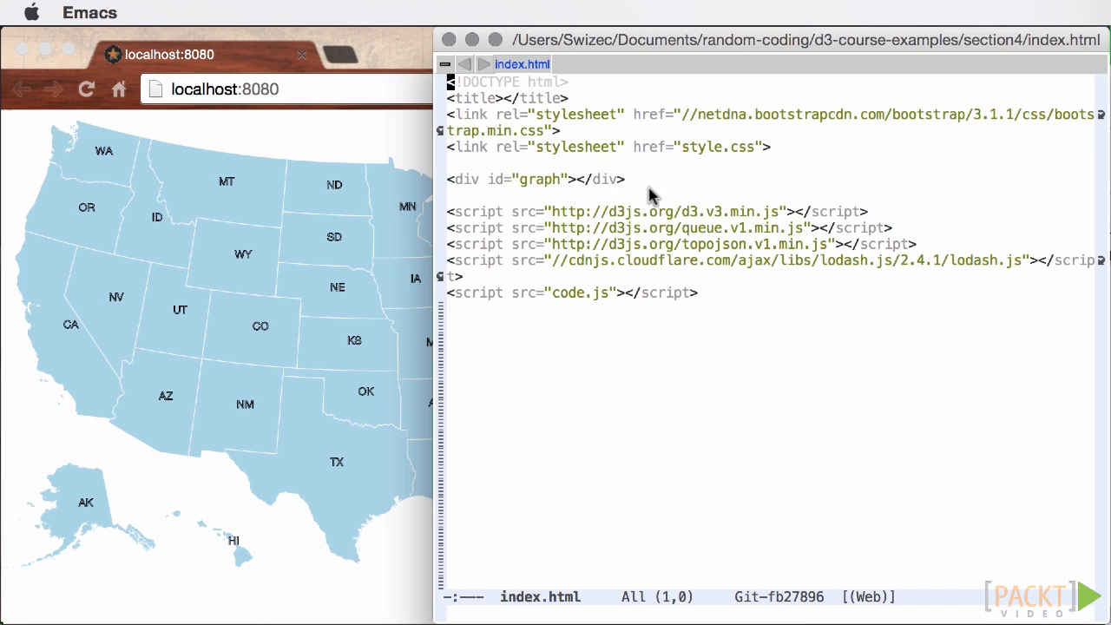
Switch to the index.html buffer listing the D3, queue, TopoJSON, lodash and code.js scripts.
click(621, 179)
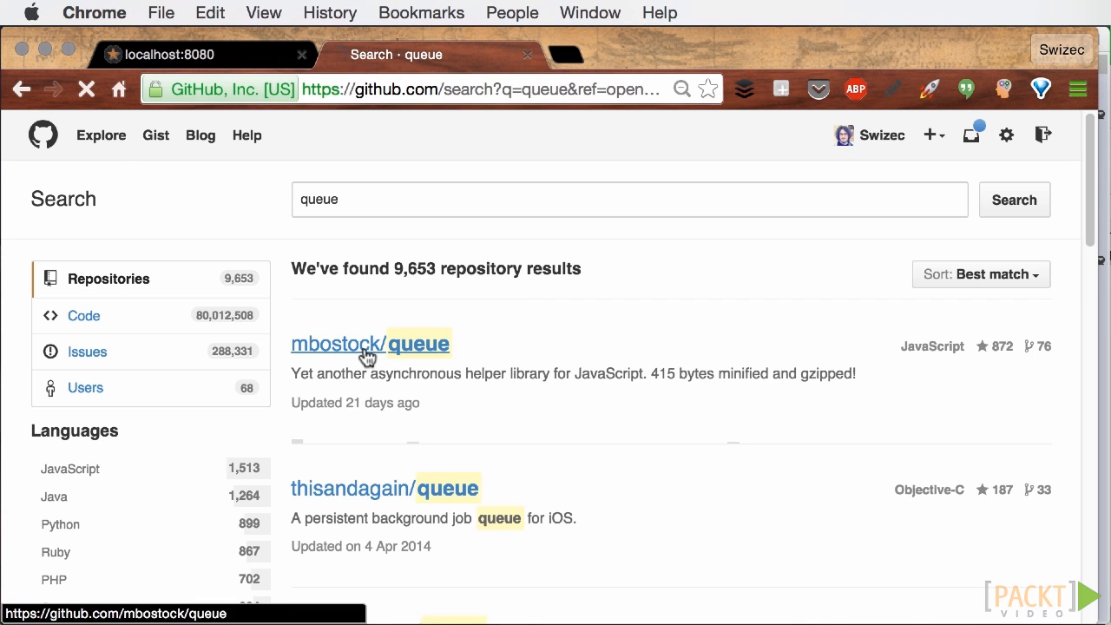
From the GitHub results, go to mbostock/queue and save its raw queue.js to disk.
click(371, 343)
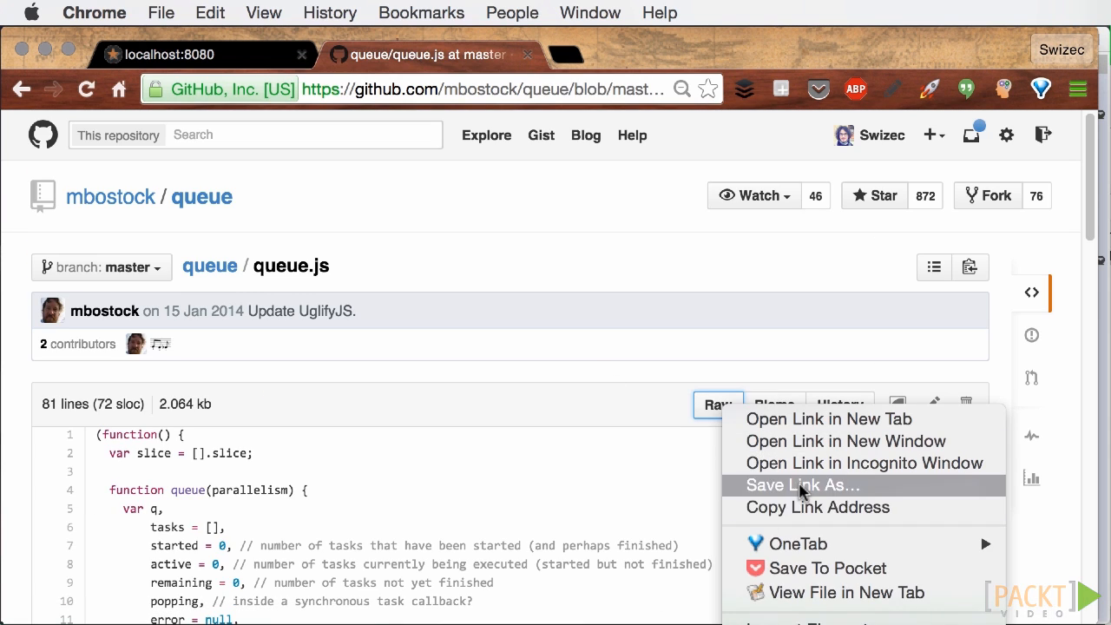
click(803, 493)
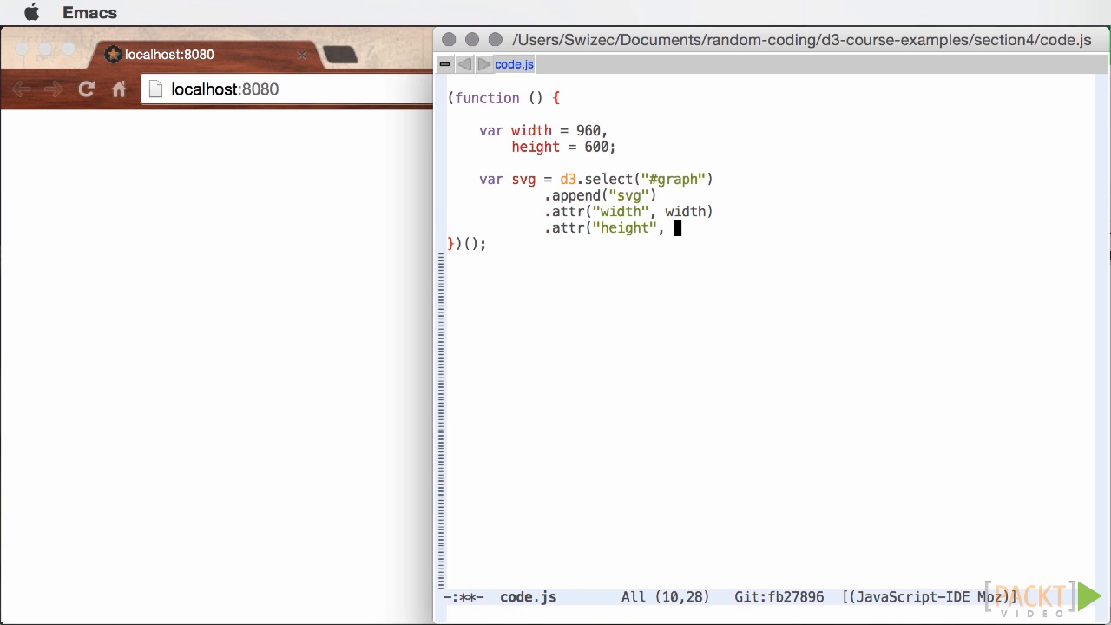
Complete the svg's .attr("height", height); line in code.js.
text(height);)
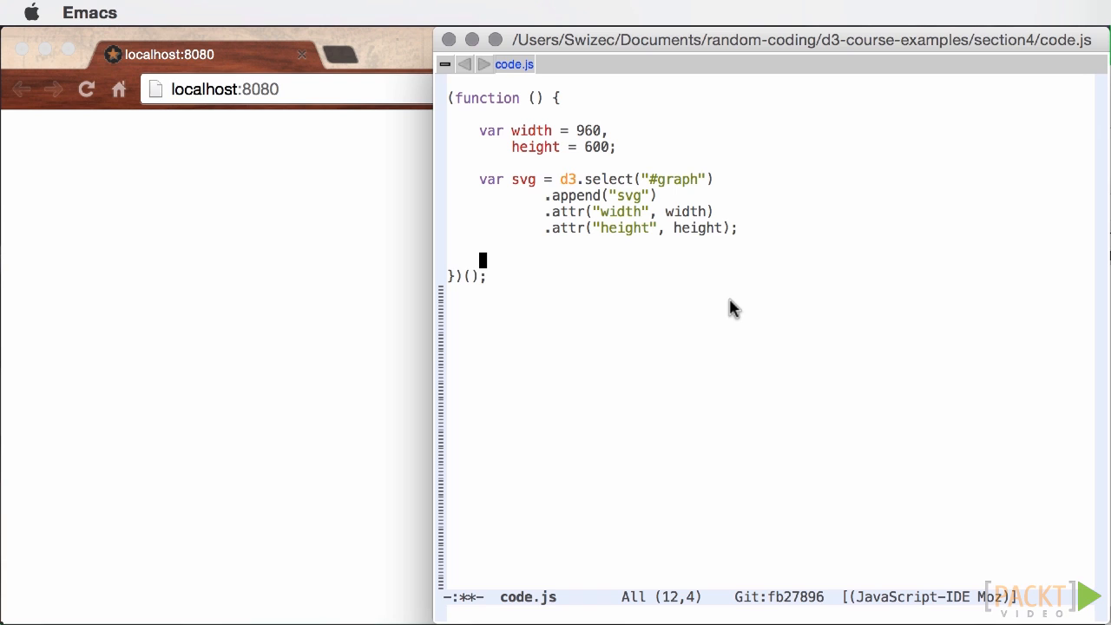
Write var projection = d3.geo.albersUsa().scale(1280).translate([width/2, height/2]), ending the line for chaining.
text(var pro)
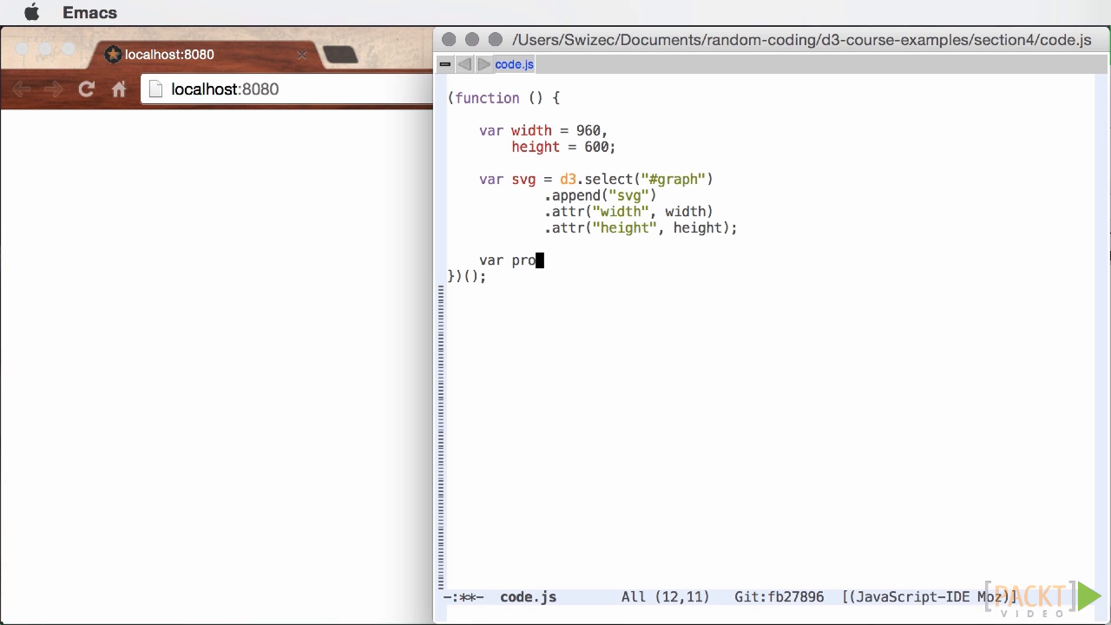
text(jection =)
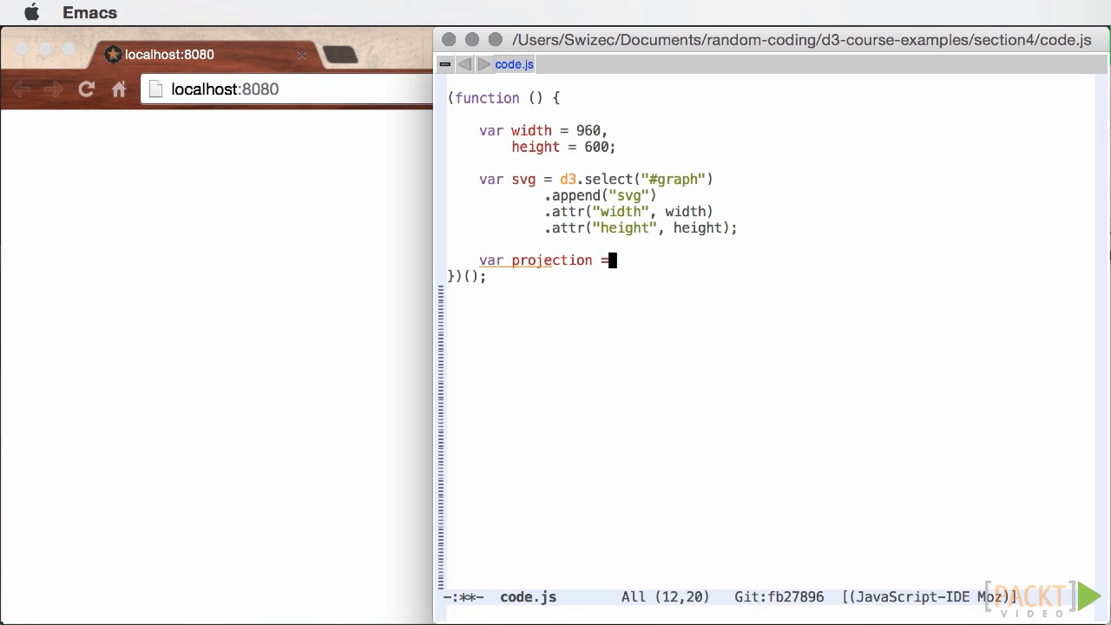
text(d3.ge)
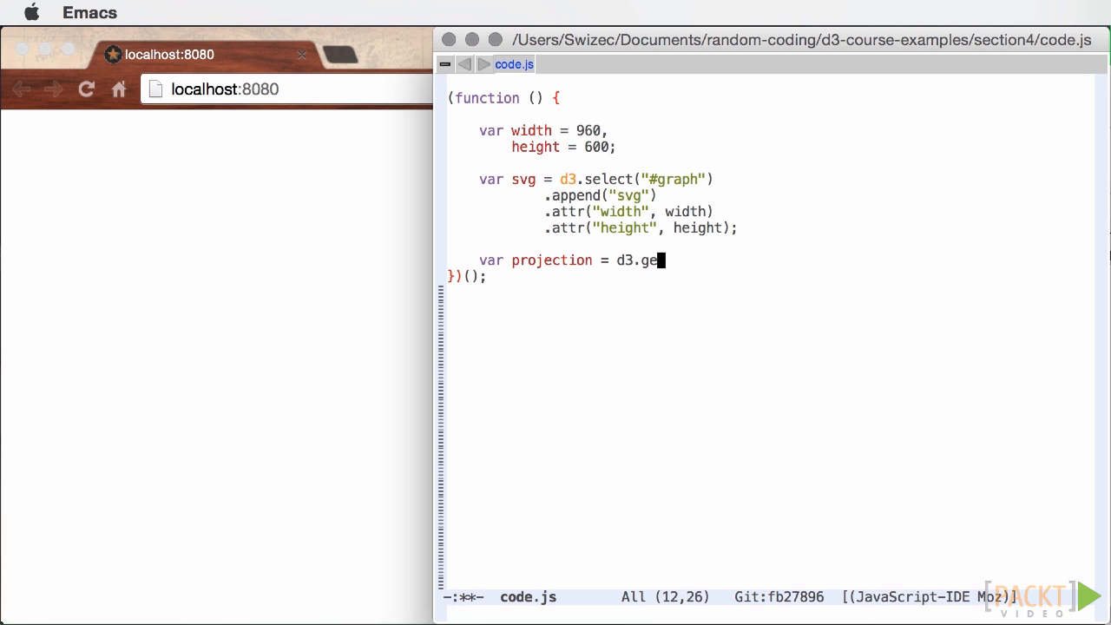
text(o.alber)
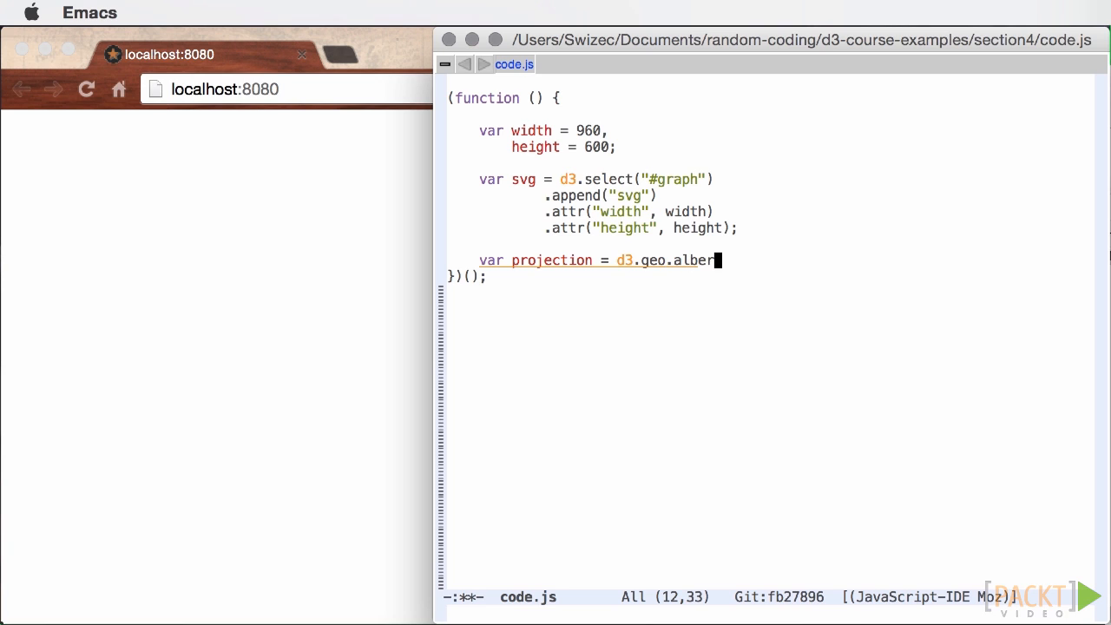
text(sUsa()
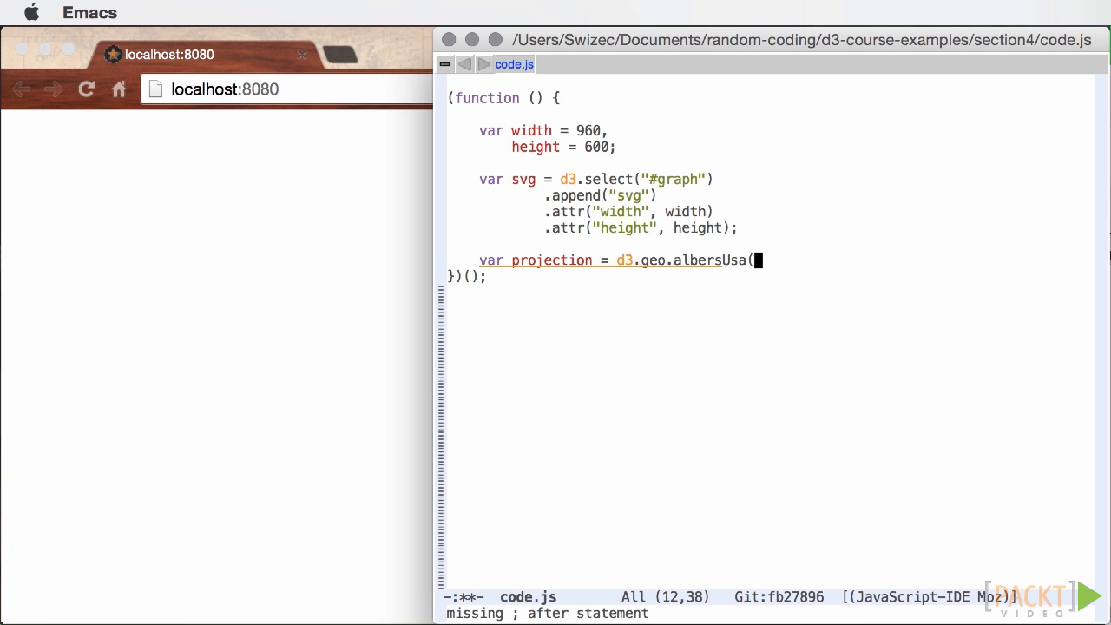
text())
text(.transla)
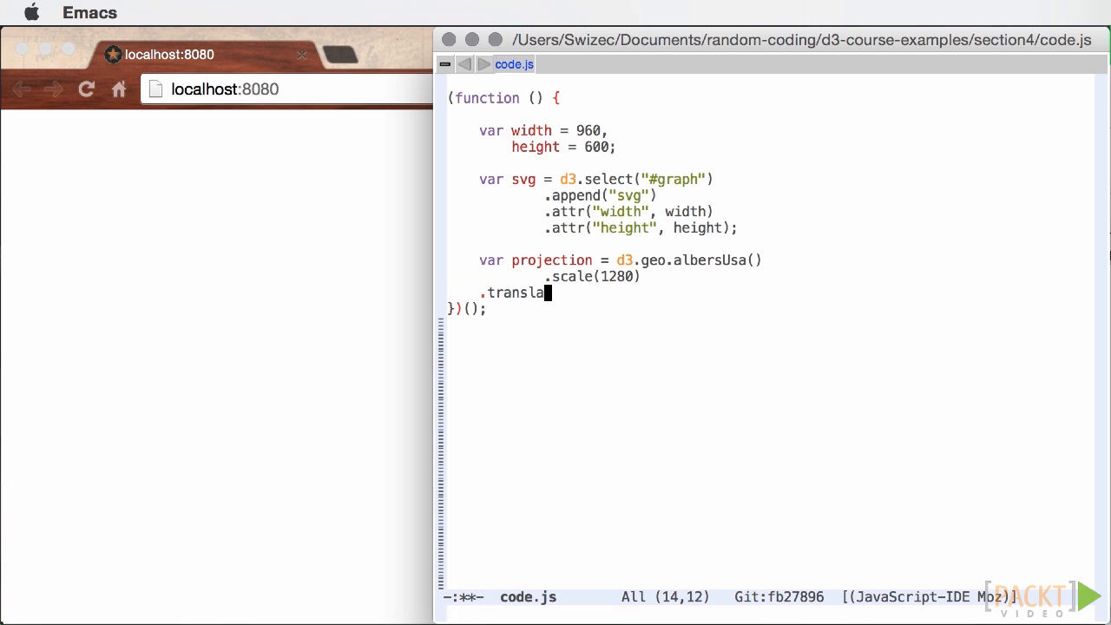
text(te([width/)
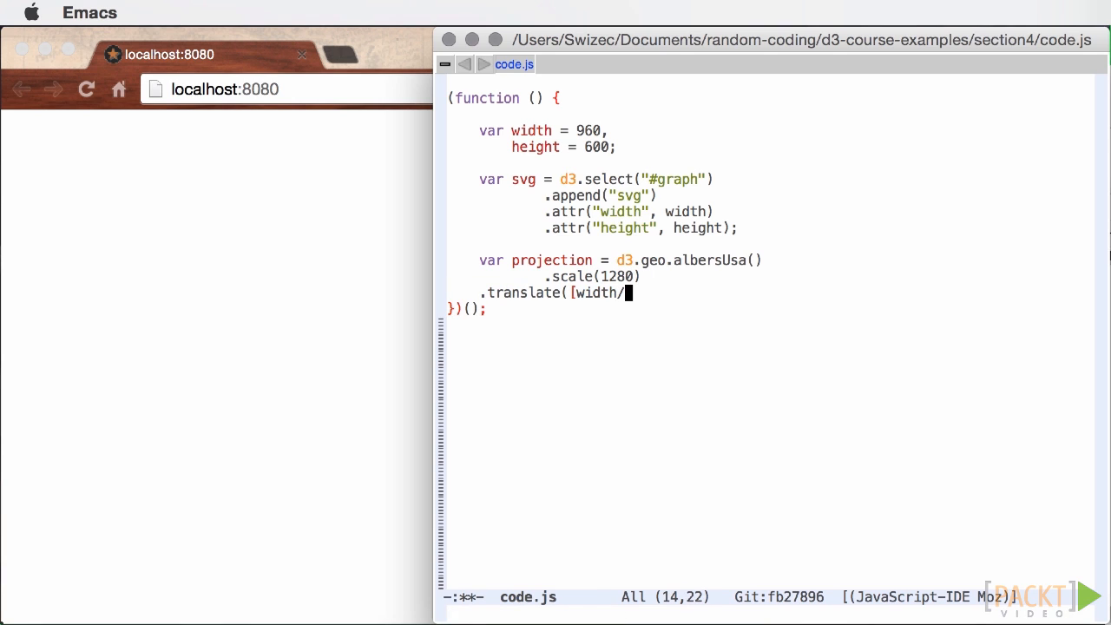
text(2, height/2]);)
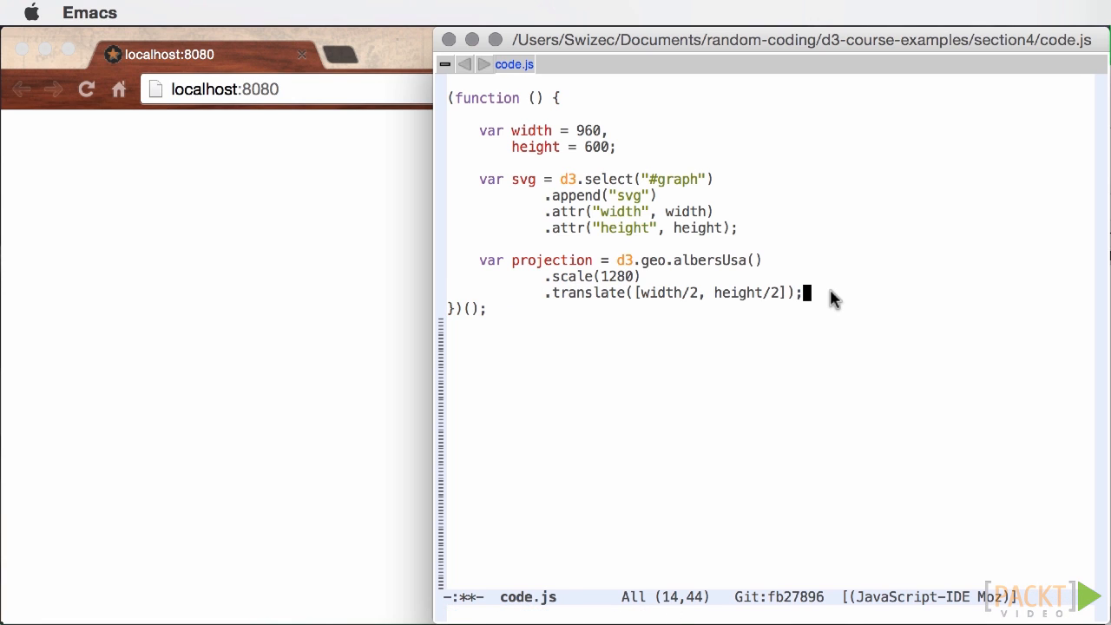
text(,)
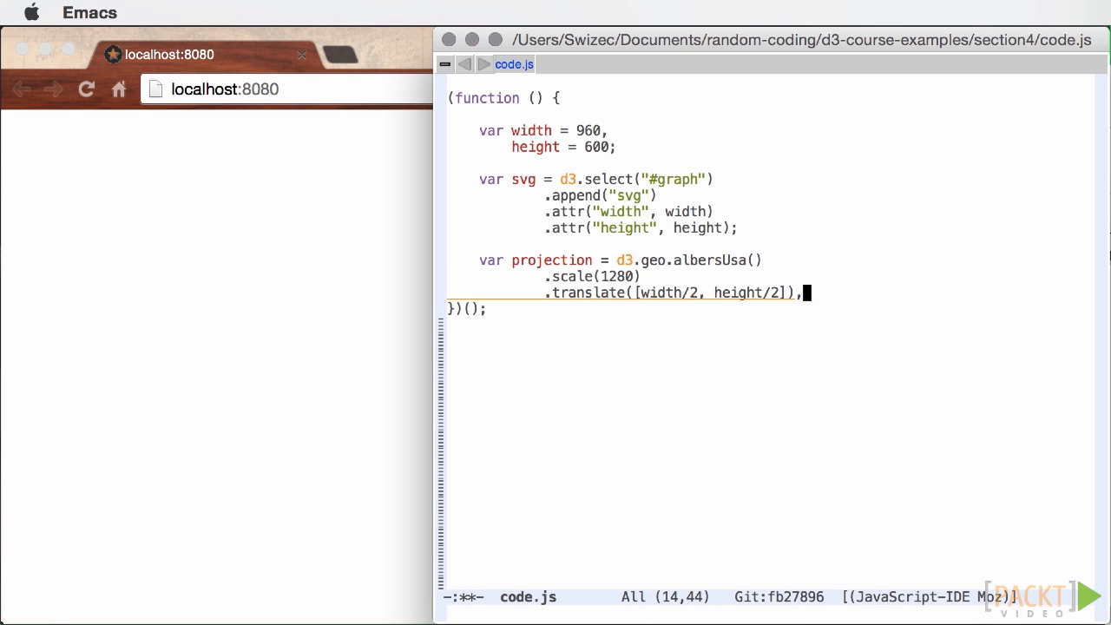
key(Return)
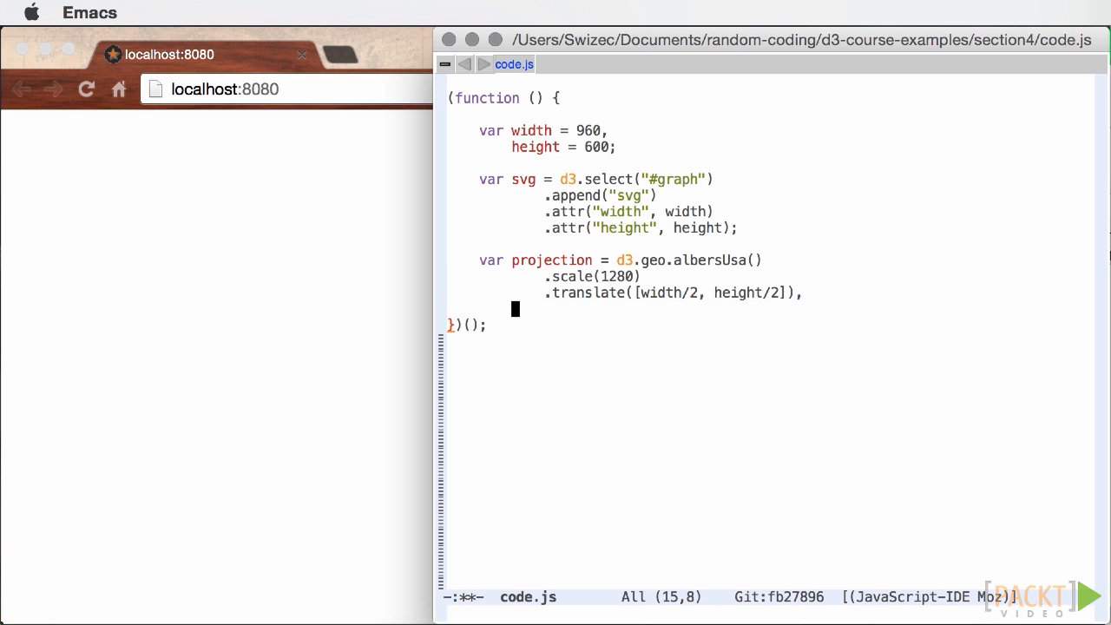
Write path = d3.geo.path().projection(projection); across two lines and start a fresh line below.
text(path)
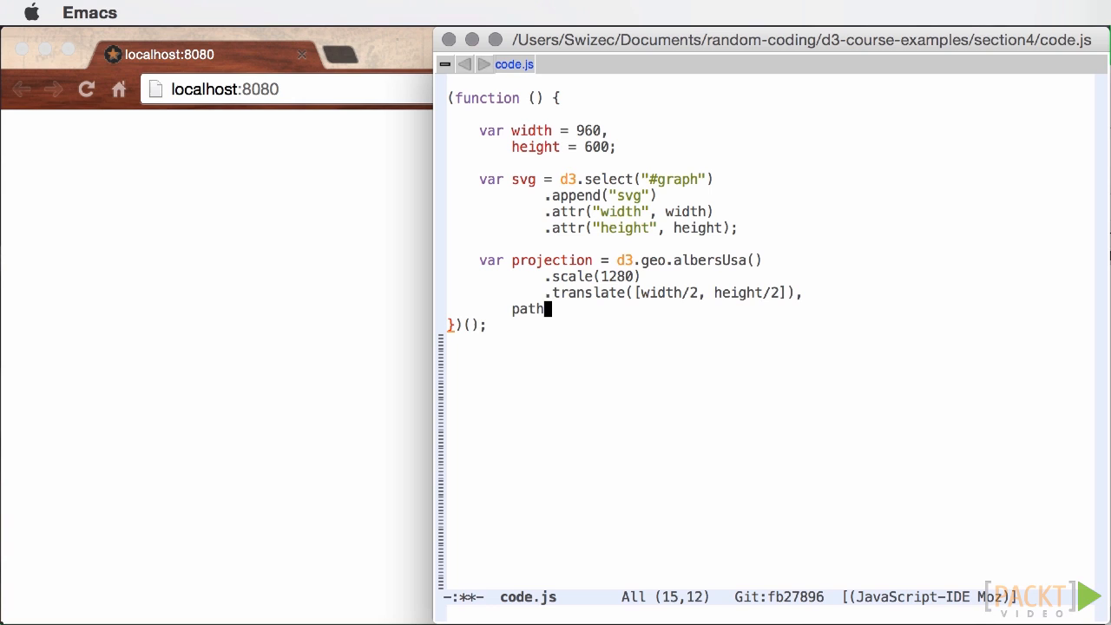
text(=)
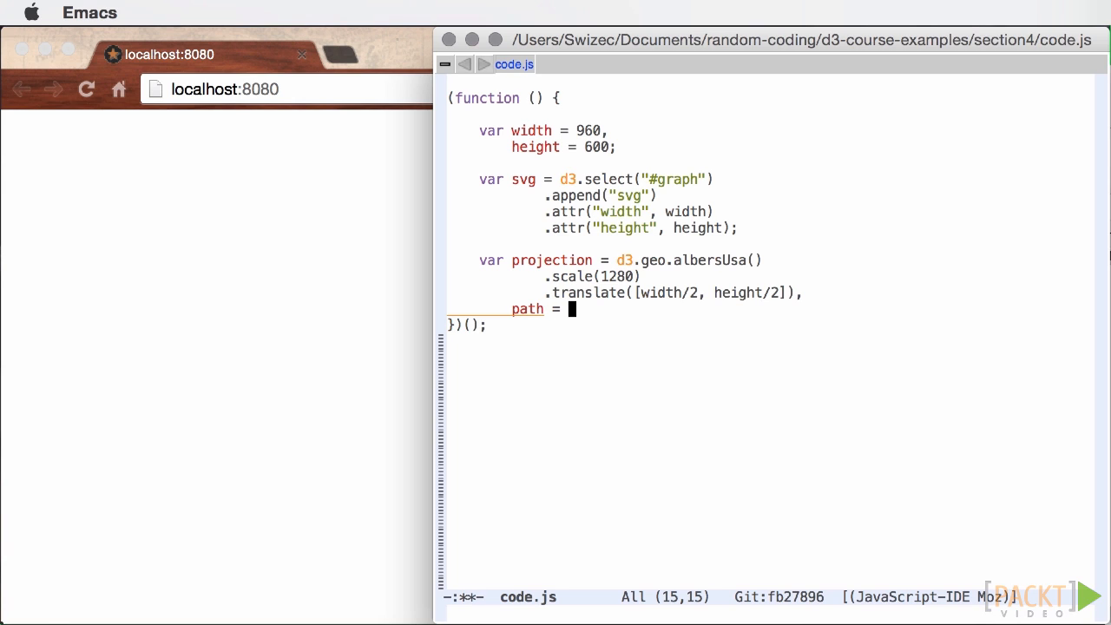
text(d3)
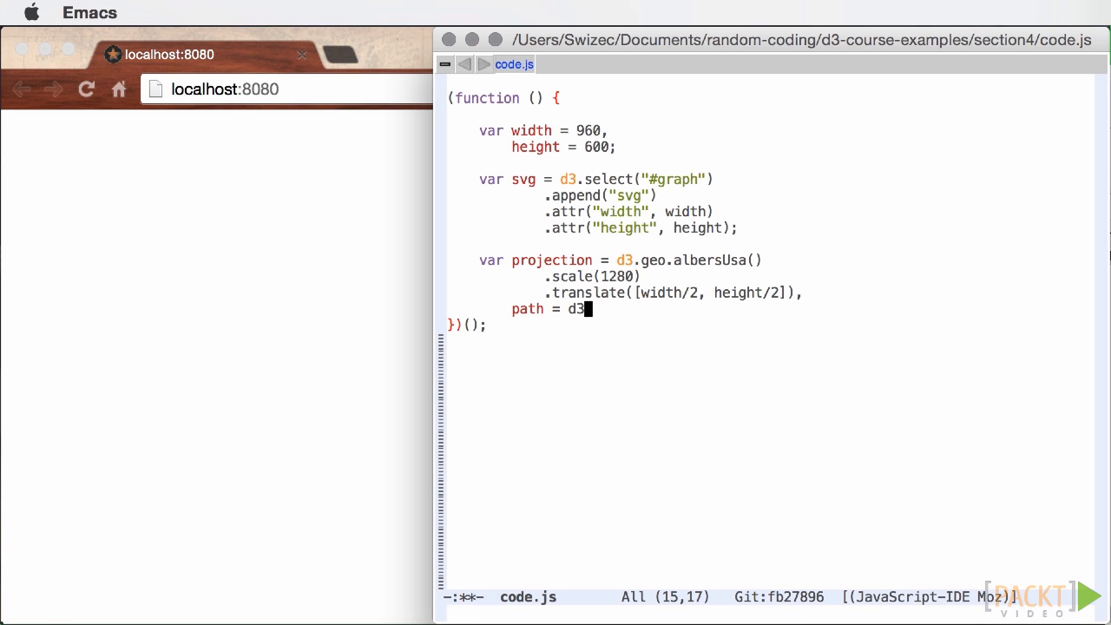
text(.geo)
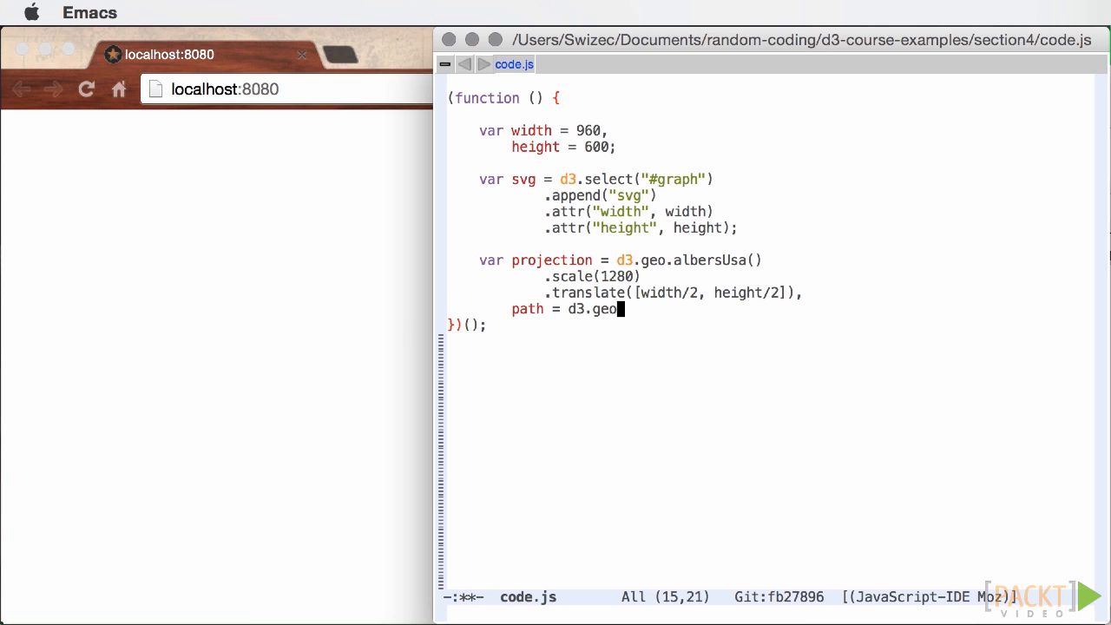
text(.path)
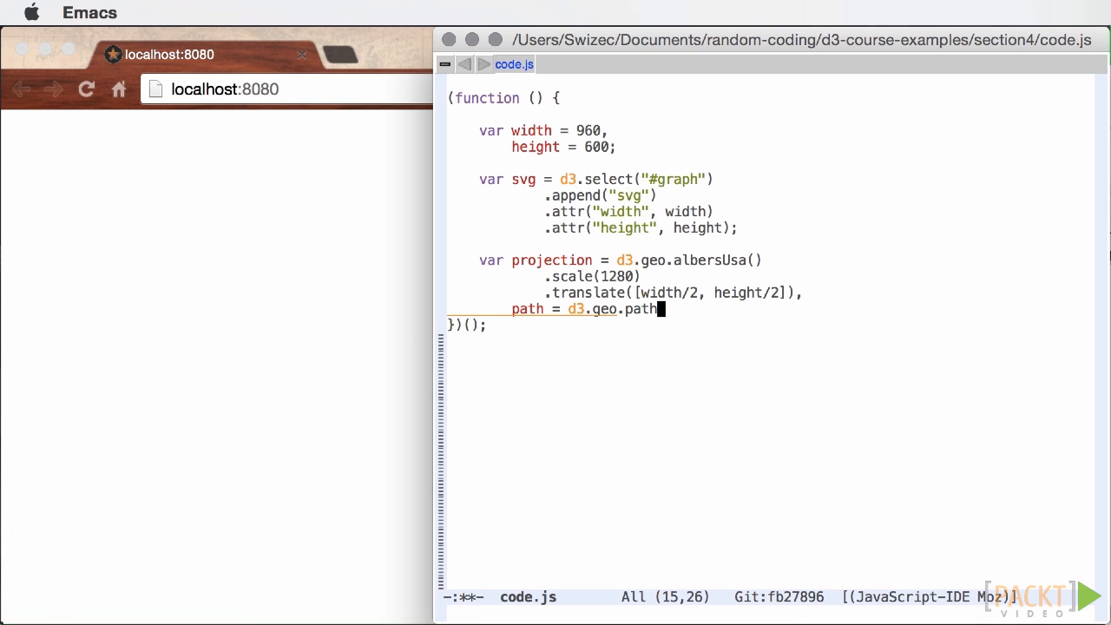
text(())
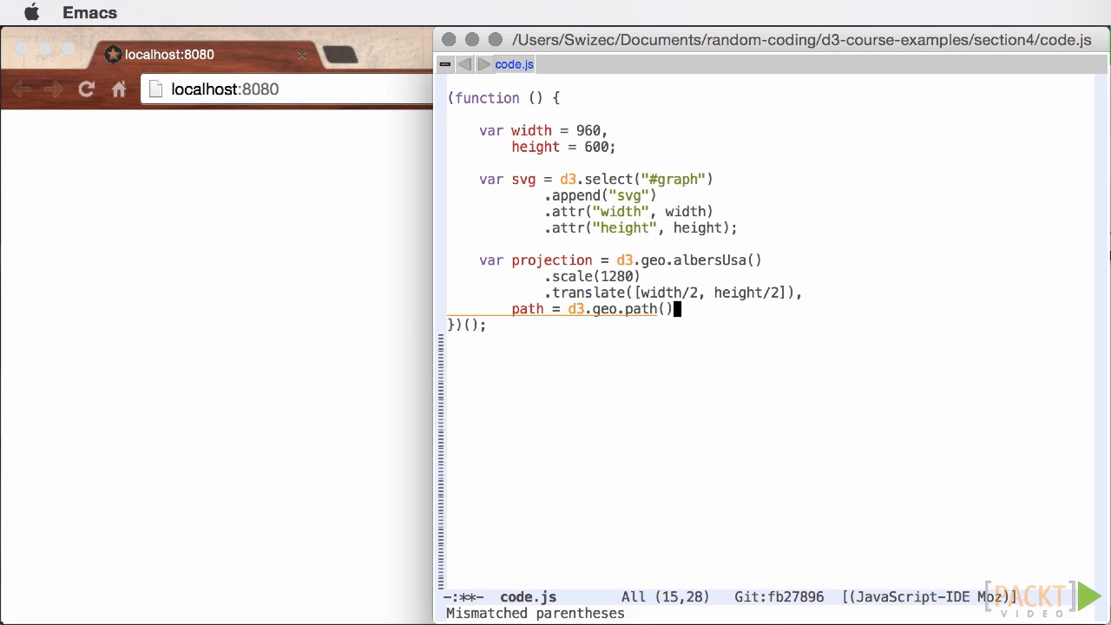
key(Return)
text(.proje)
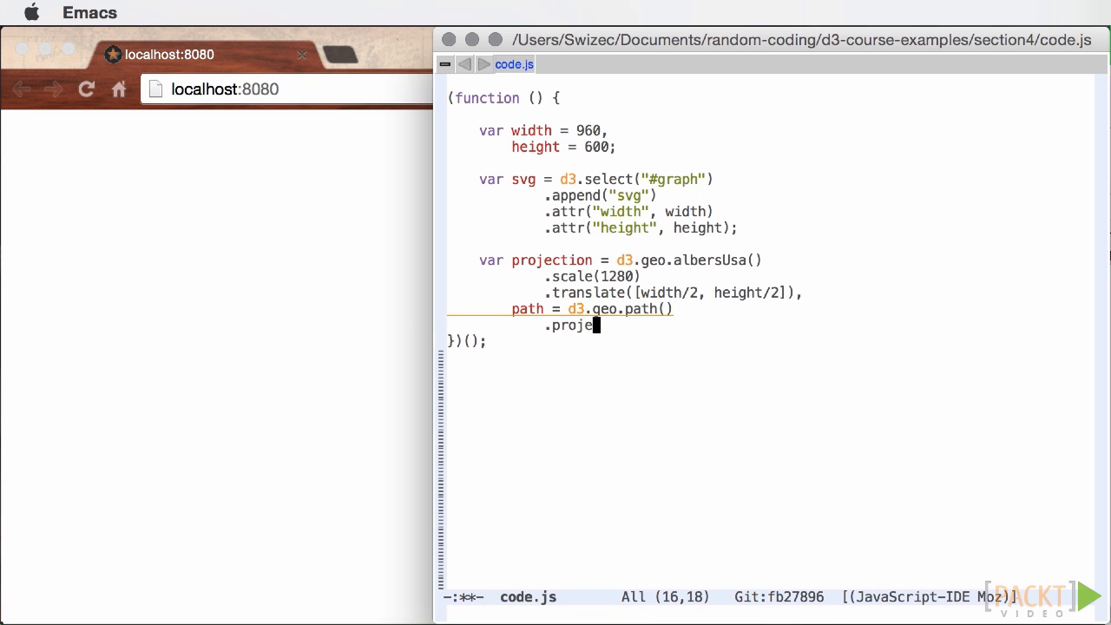
text(tion)
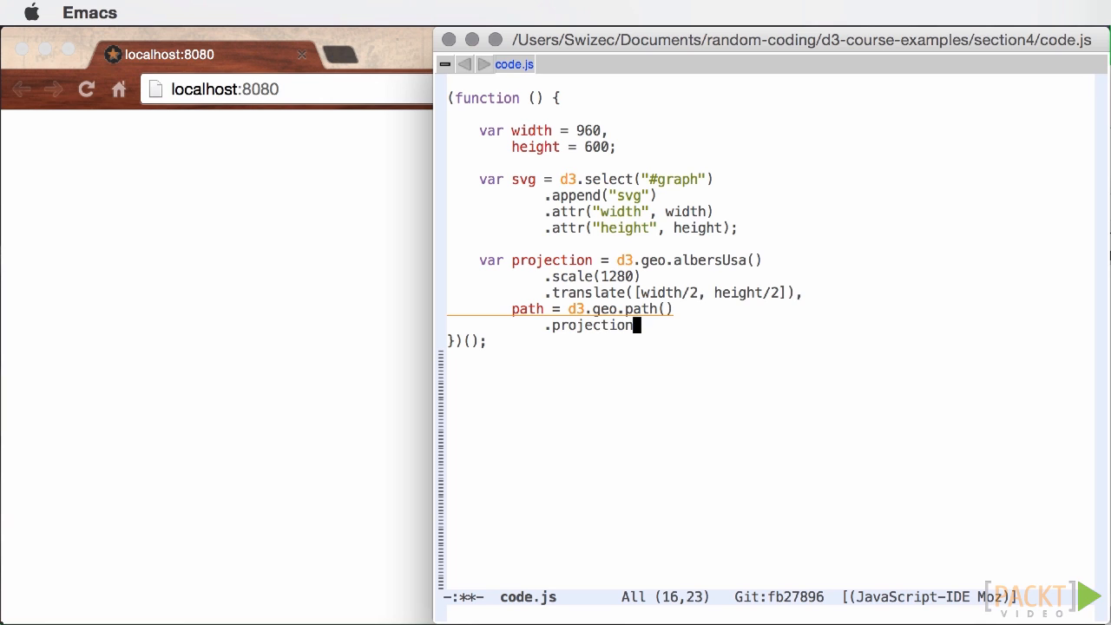
text((project)
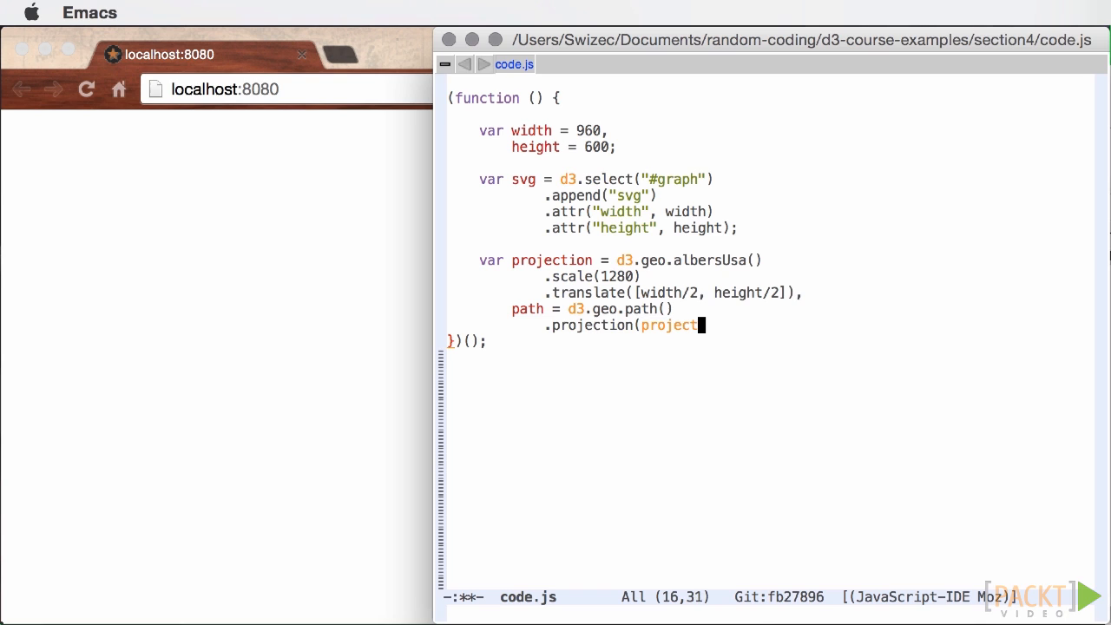
text(ion))
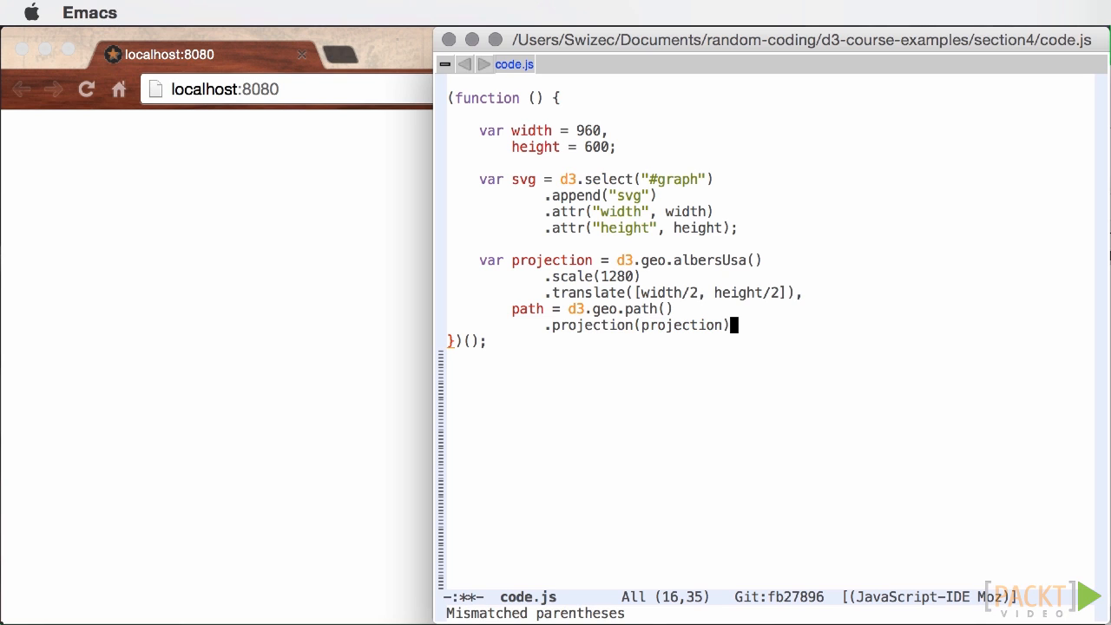
text(;)
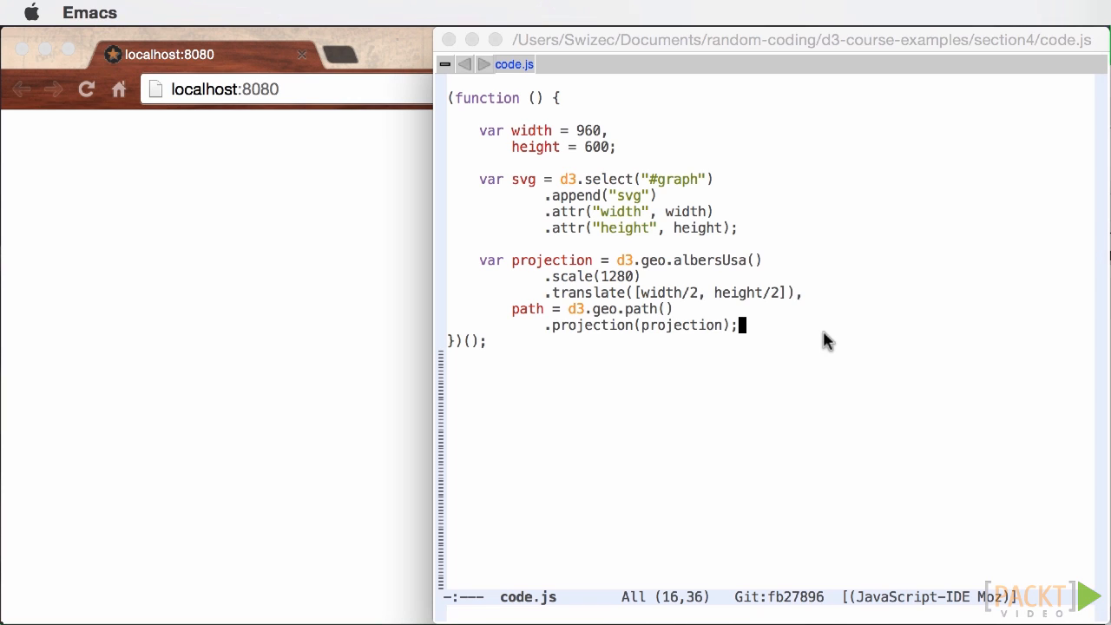
key(Return)
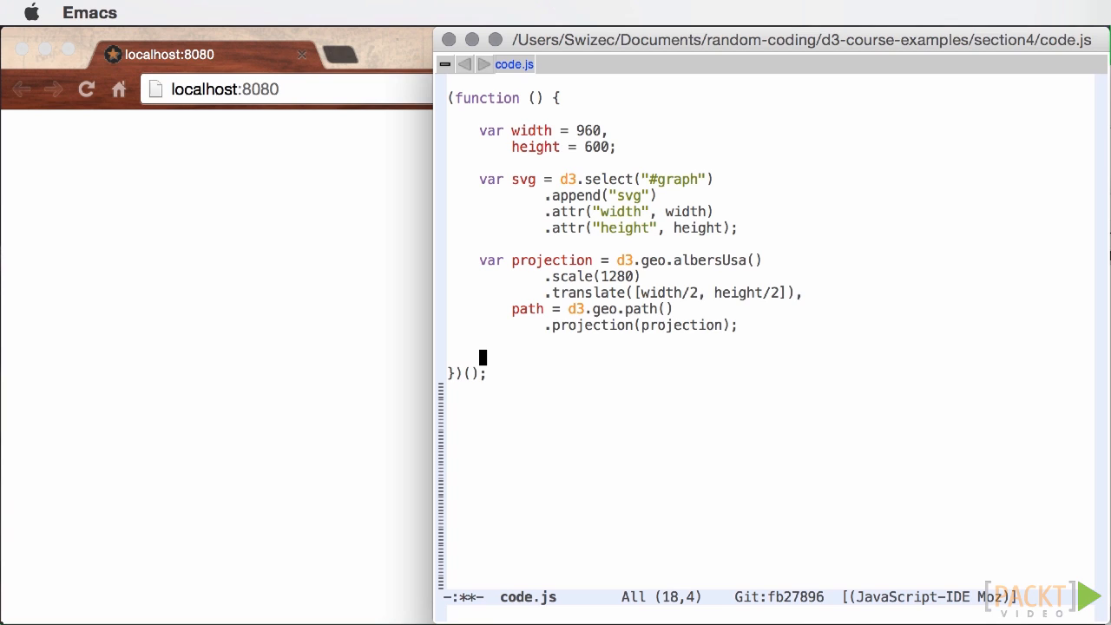
Write var stateIdMap = d3.map({ as an empty map literal after the path definition.
text(var)
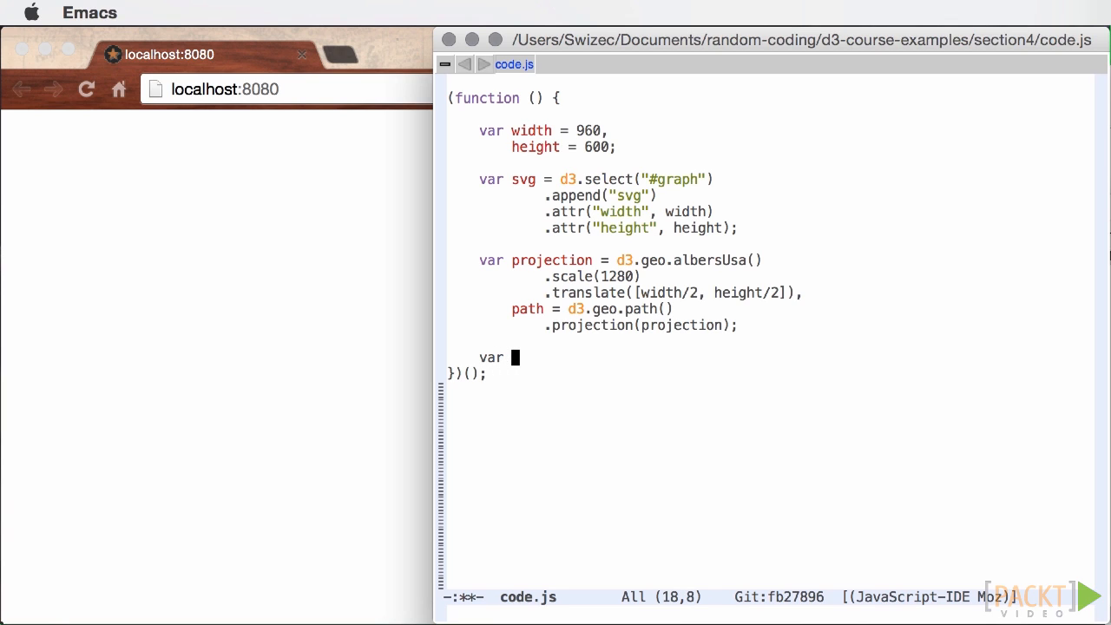
text(state)
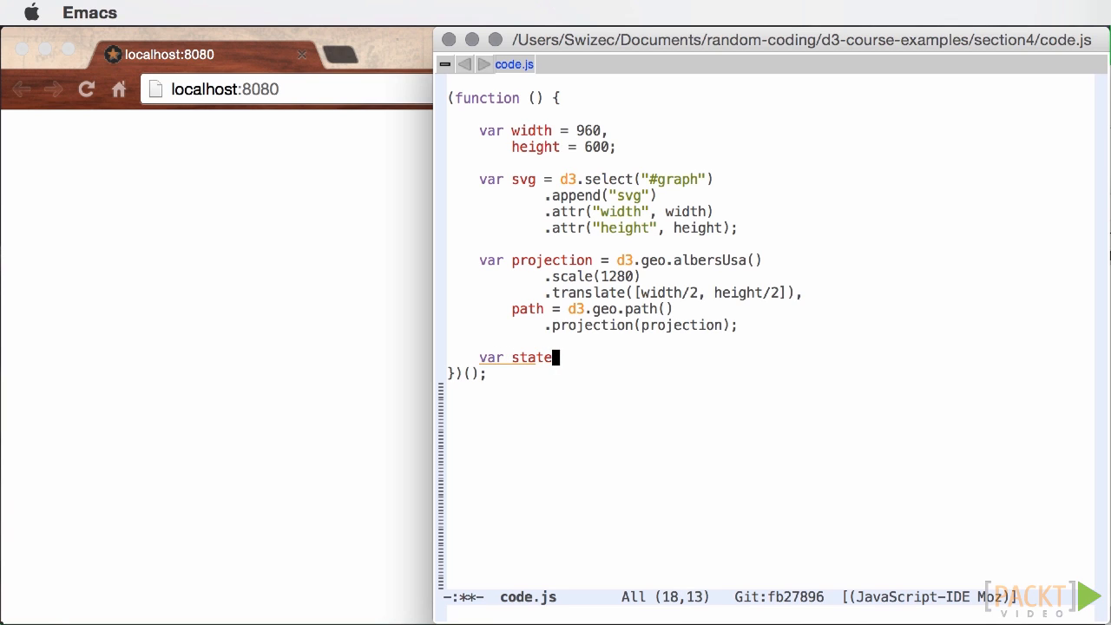
text(IdMa)
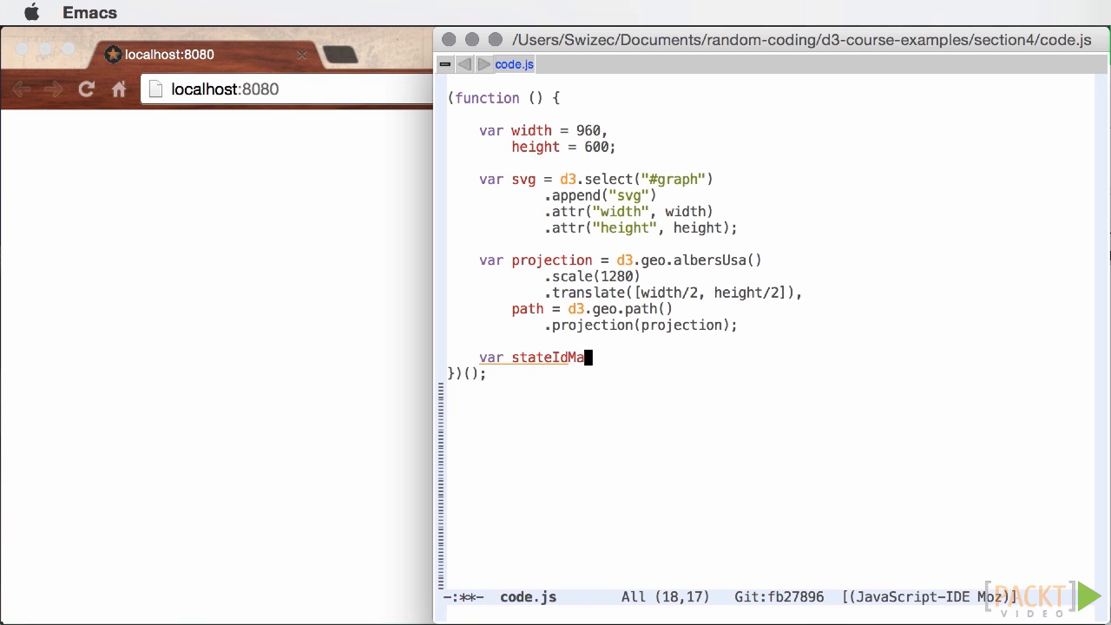
text(= d3.)
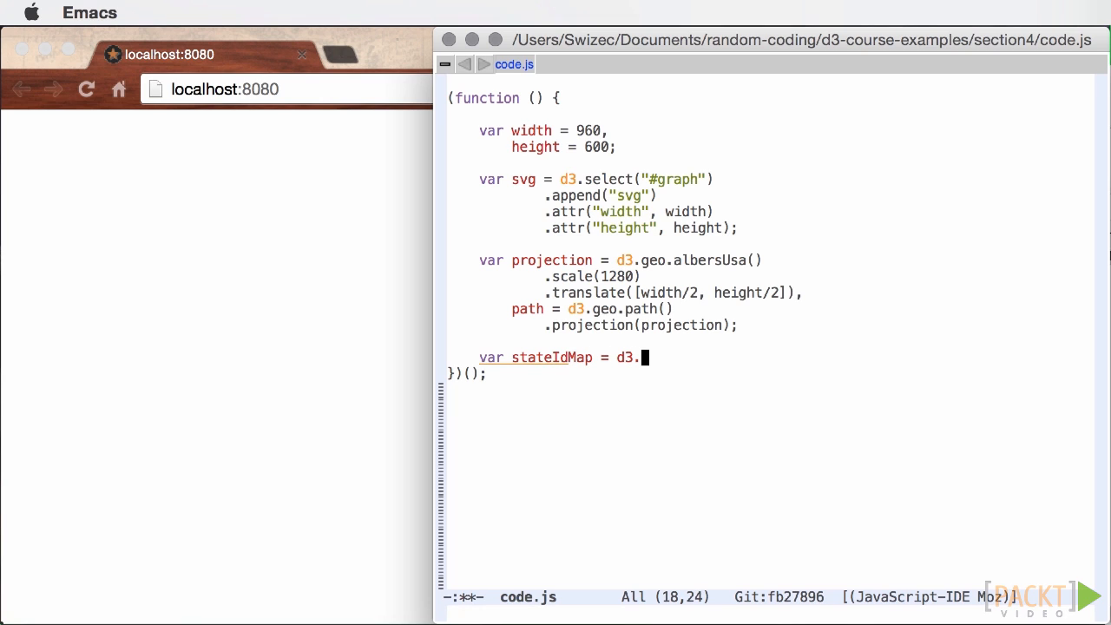
text(map()
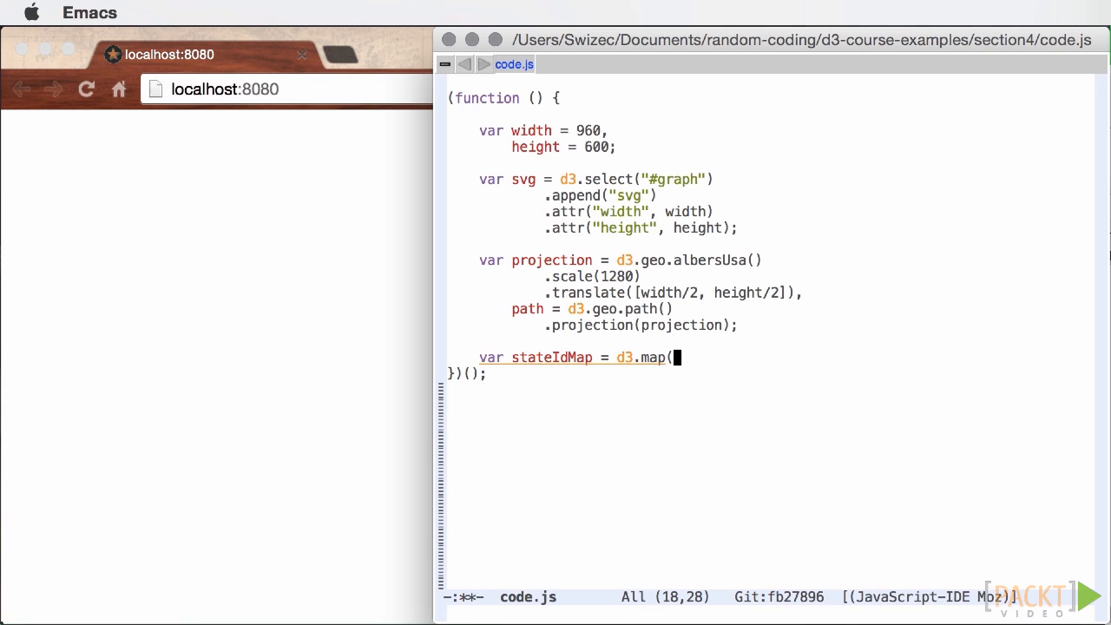
text({)
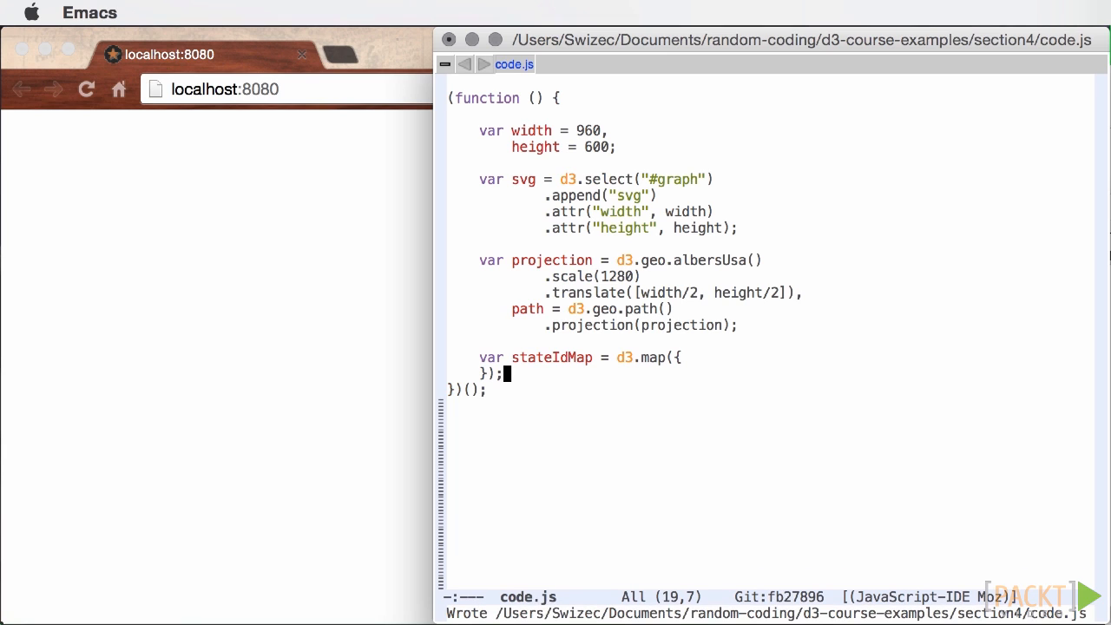
mouse_move(823, 396)
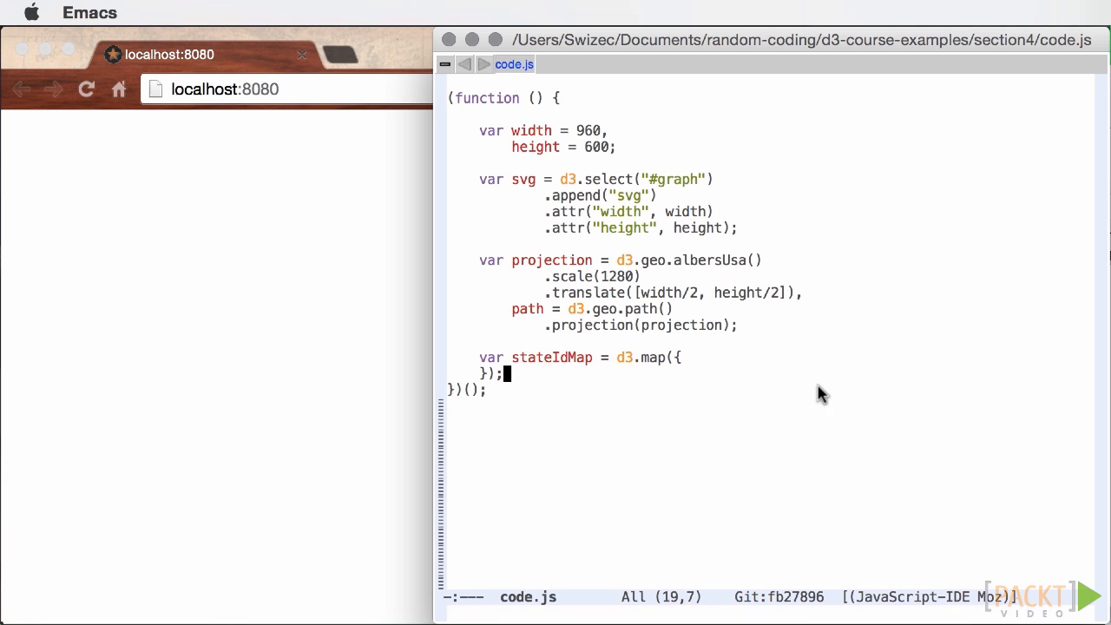
Write queue().defer(d3.json, "us.json").await(function (err, US) { and begin var states = svg.append inside it.
text(queue())
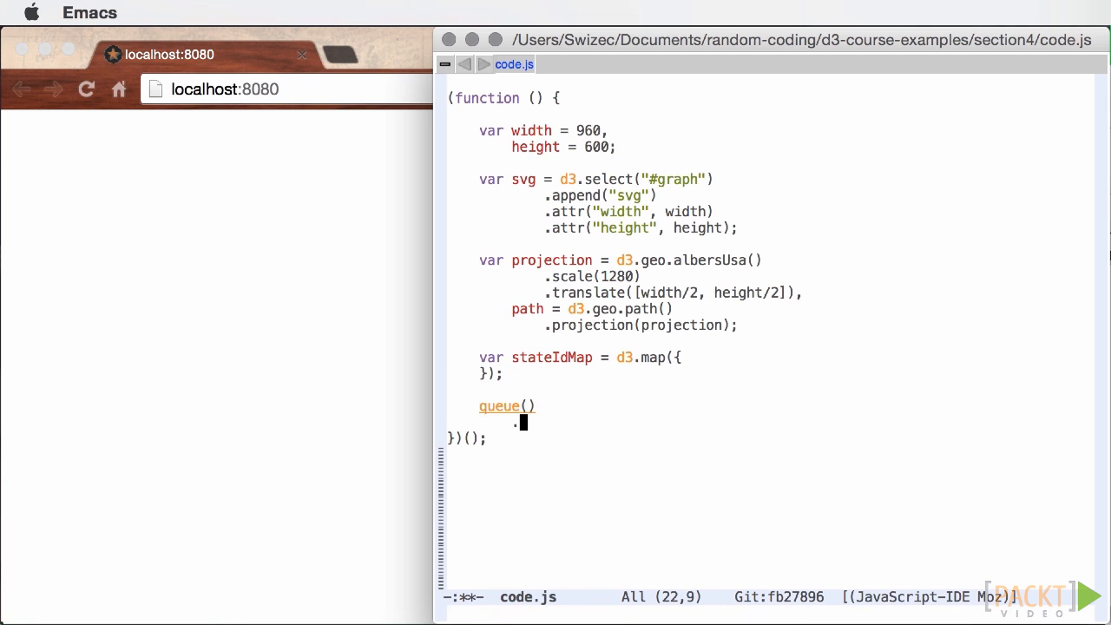
text(.defer(d3.)
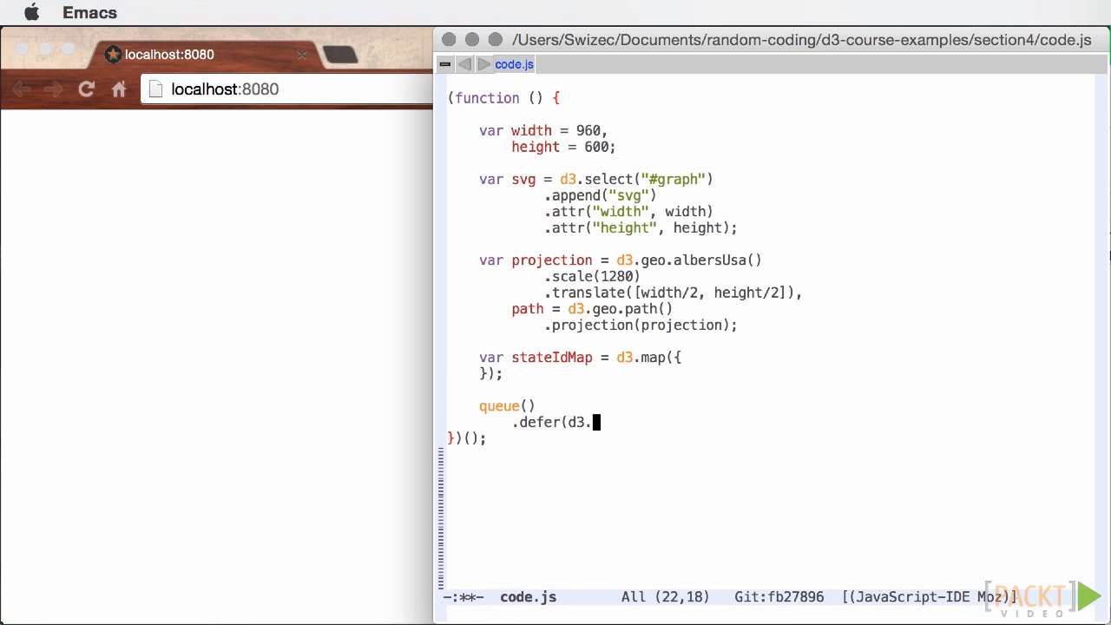
text(json, "us.json"))
text(.await()
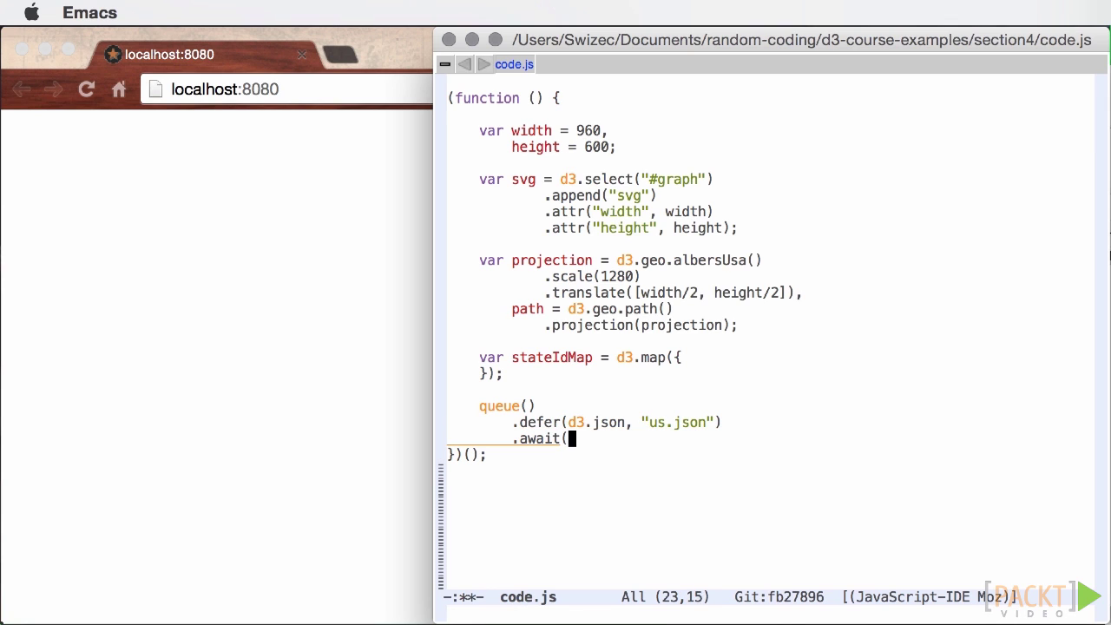
text(function (er)
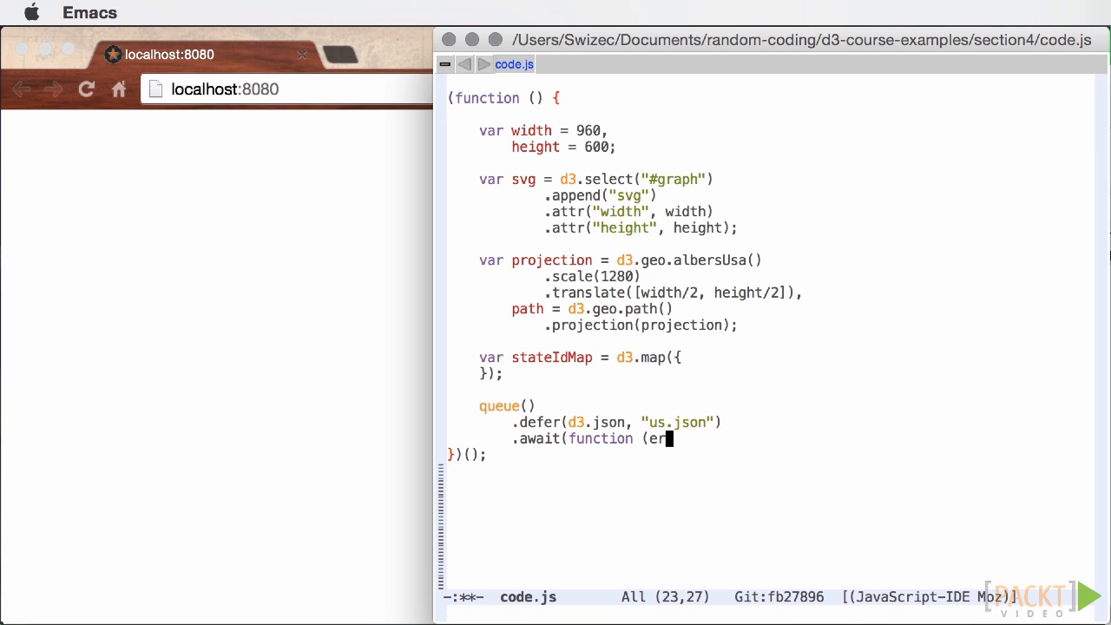
text(, US) {)
text(});)
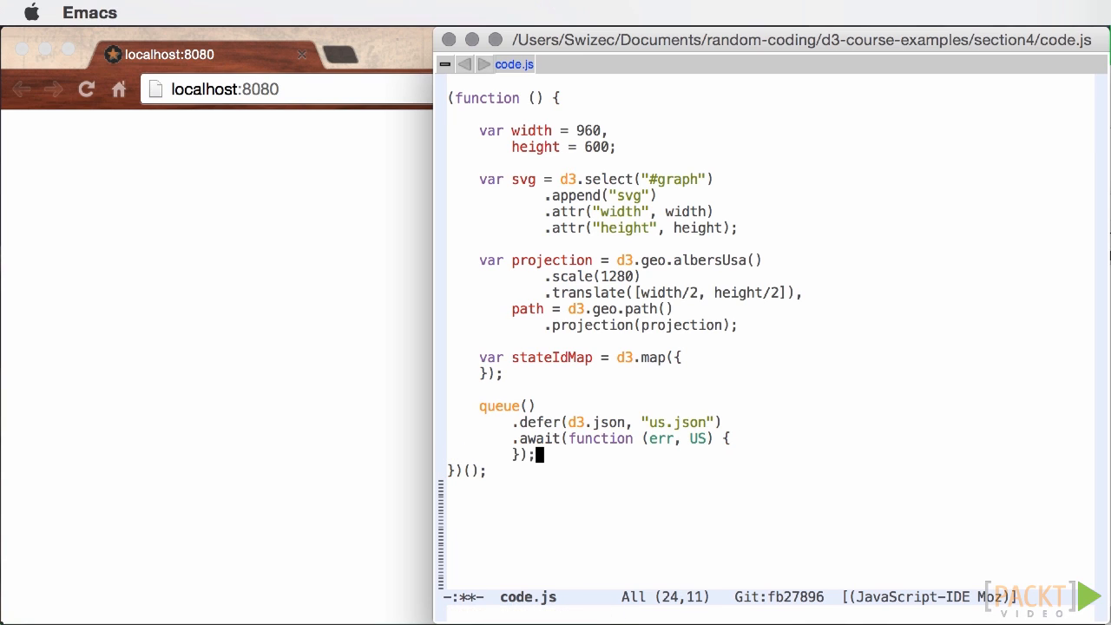
key(Return)
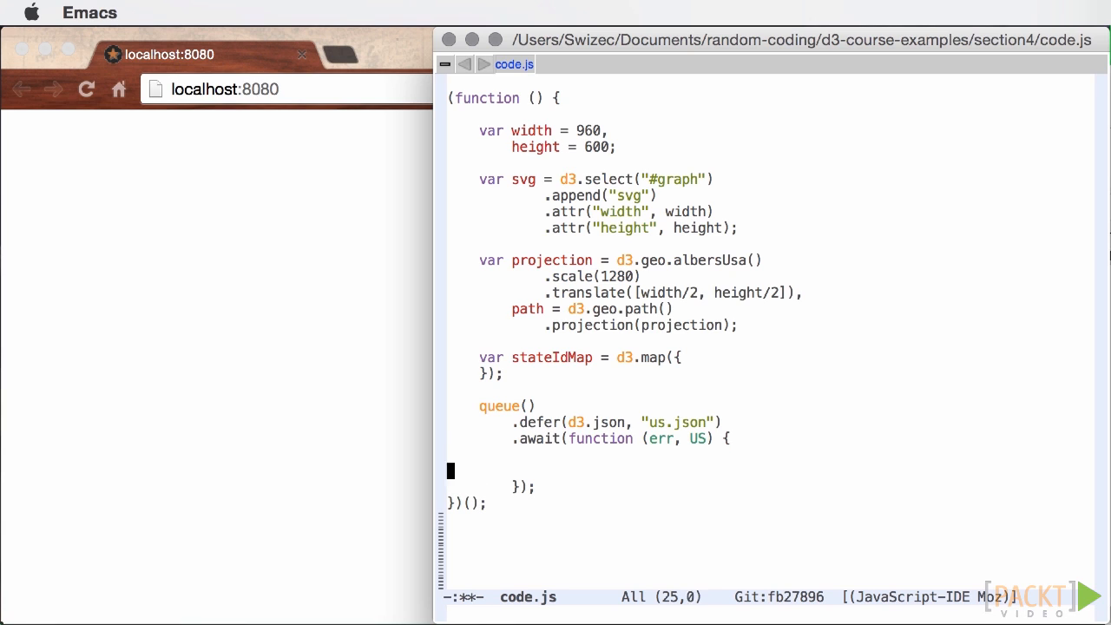
text(var states = svg.append("g)
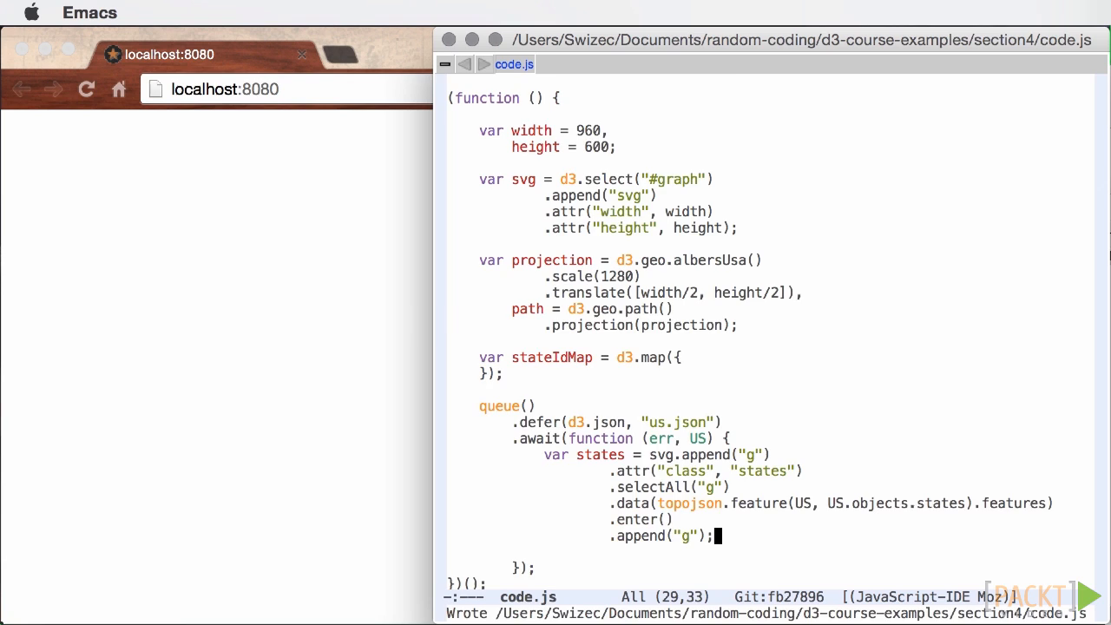
Begin states.append("path") so each state group draws its projected path.
text(states.append(")
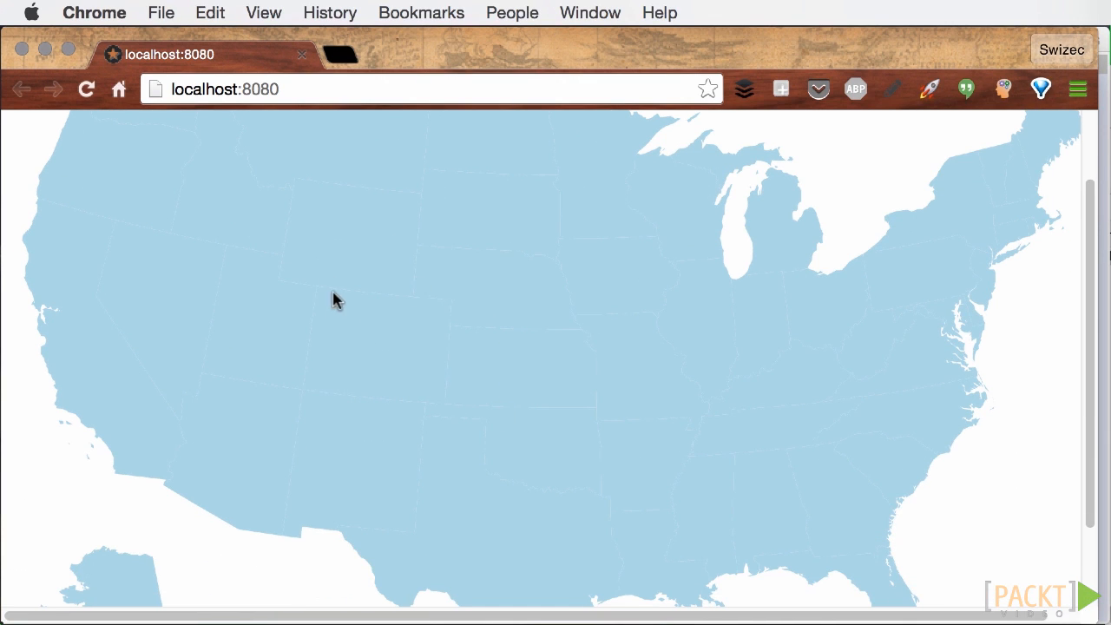
mouse_move(311, 435)
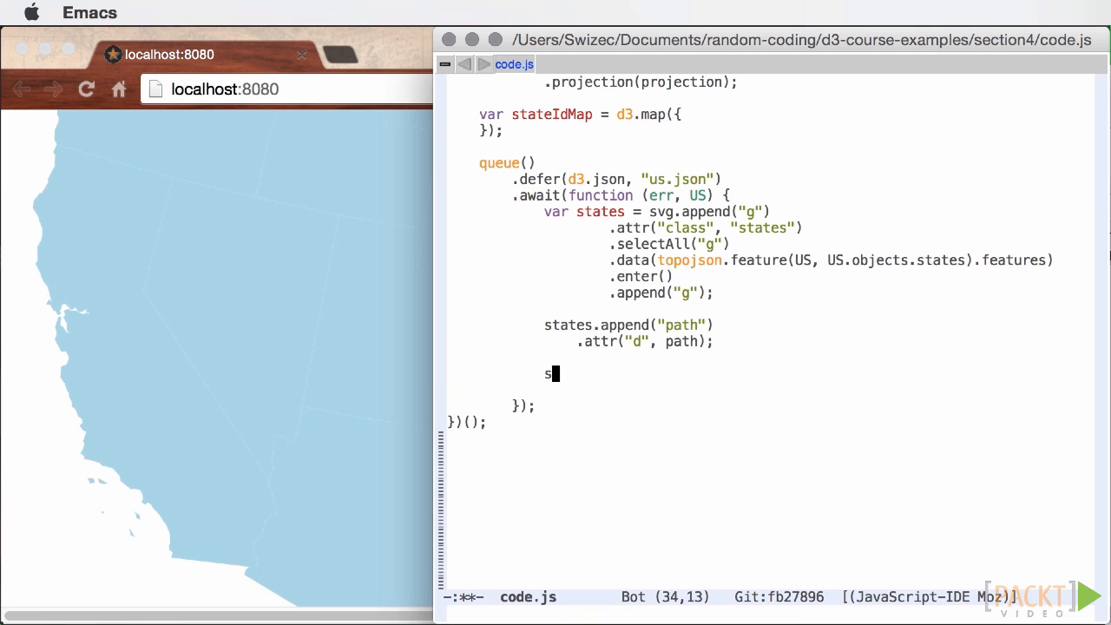
Append a second states path with class "borders" for the TopoJSON mesh of shared edges.
text(tates.append("path"))
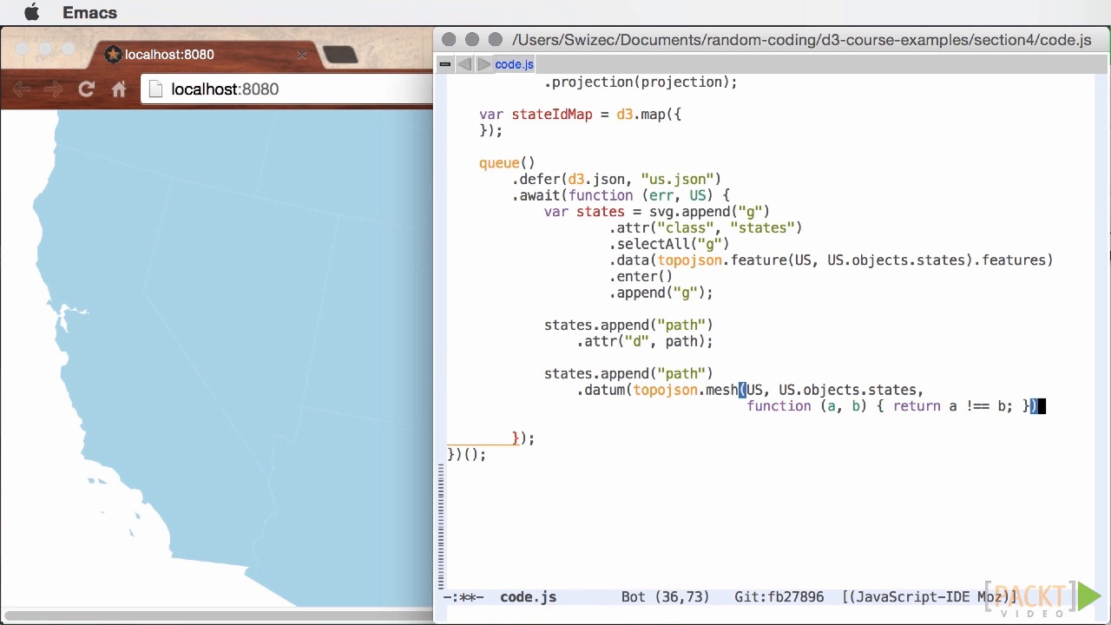
text(.attr("class", "borders")))
text(states.append("text)
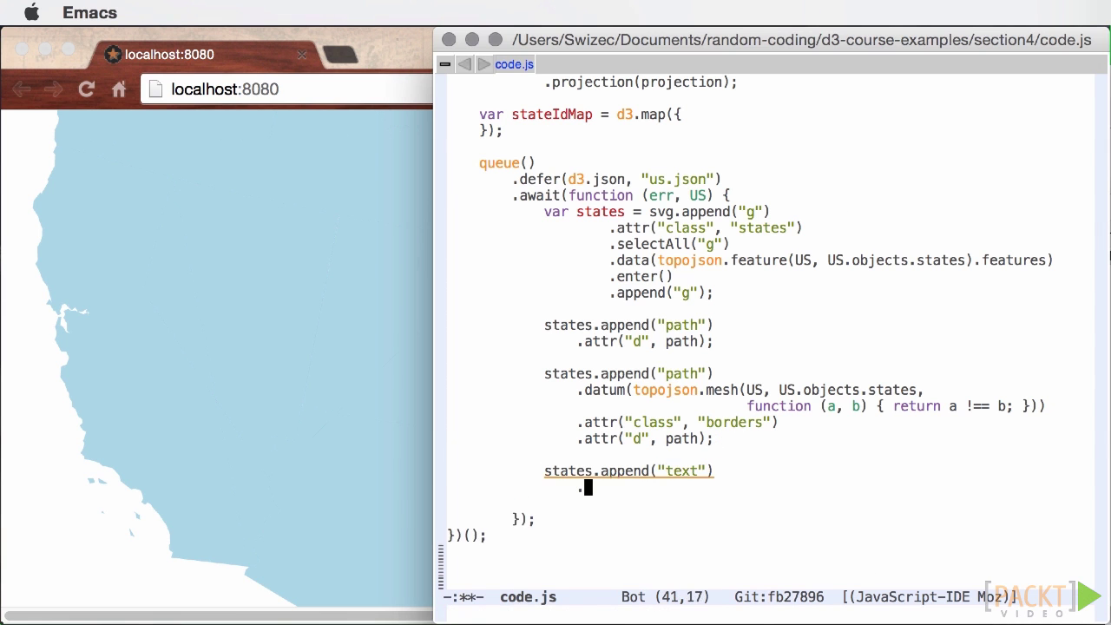
Give the text a .text returning stateIdMap.get(d.id) and an .attr({x: ...path.centroid(d)[0] || 0}) position.
text(.text(function (d) { return stateIdMap.get(d.id) || d.id; }))
text(.attr({)
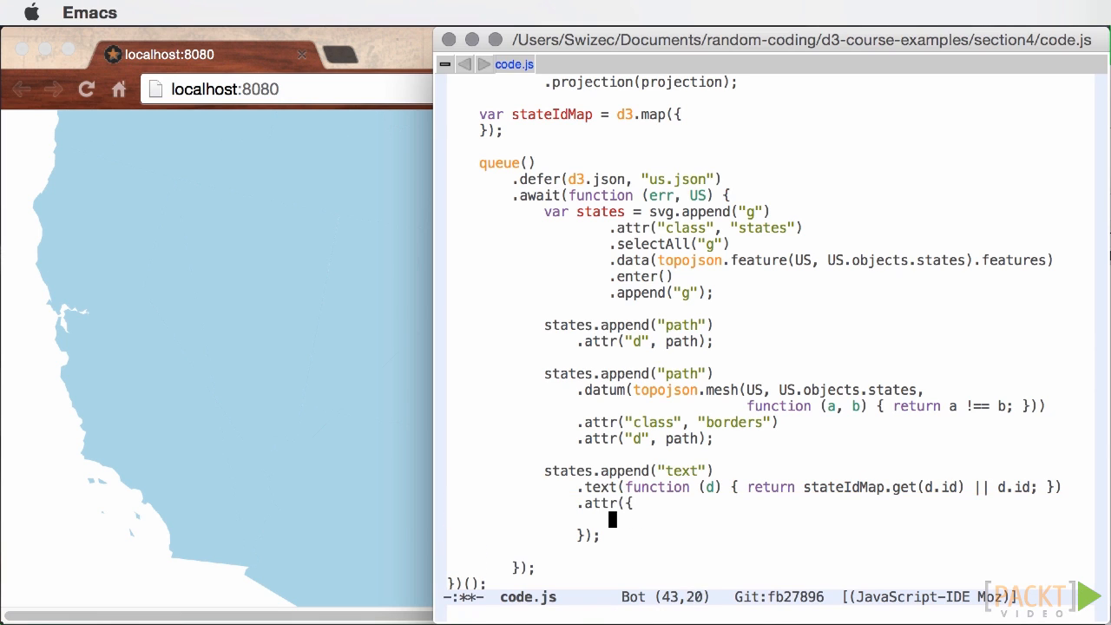
text(x: function (d) { return path.centroid(d)[0] || 0;)
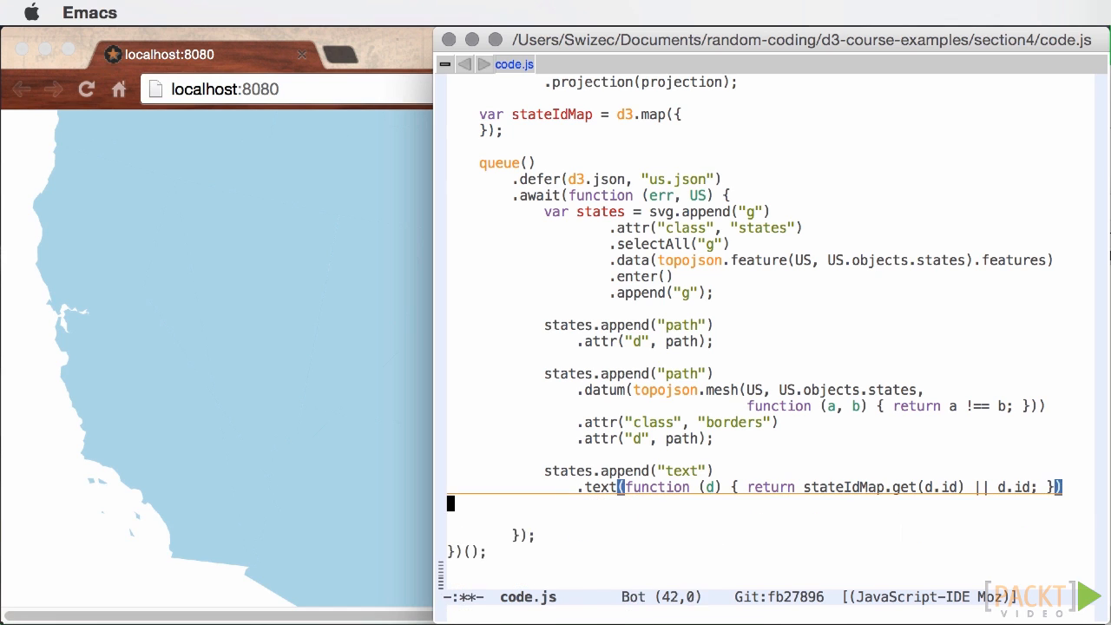
text(.attr({)
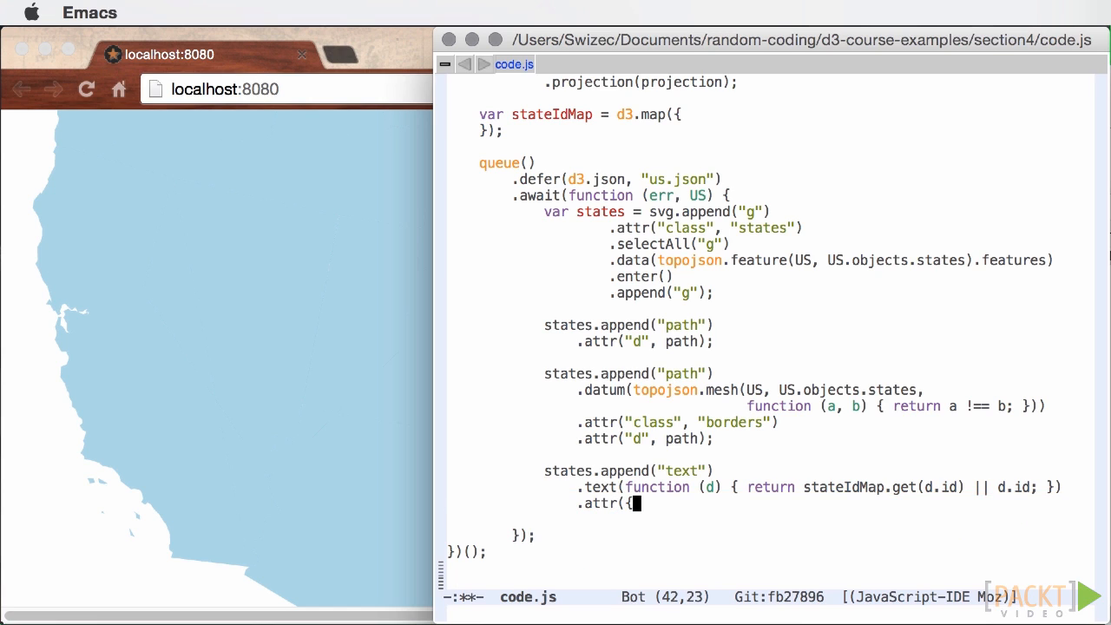
text(x:)
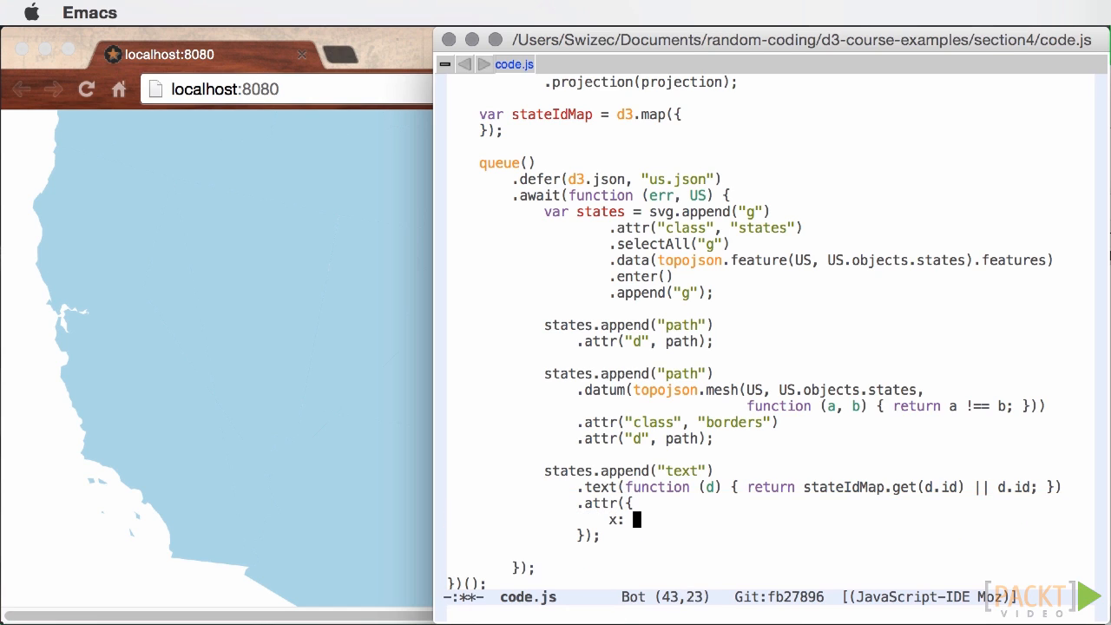
text(function (d) { return path.ce)
text(9: "CT")
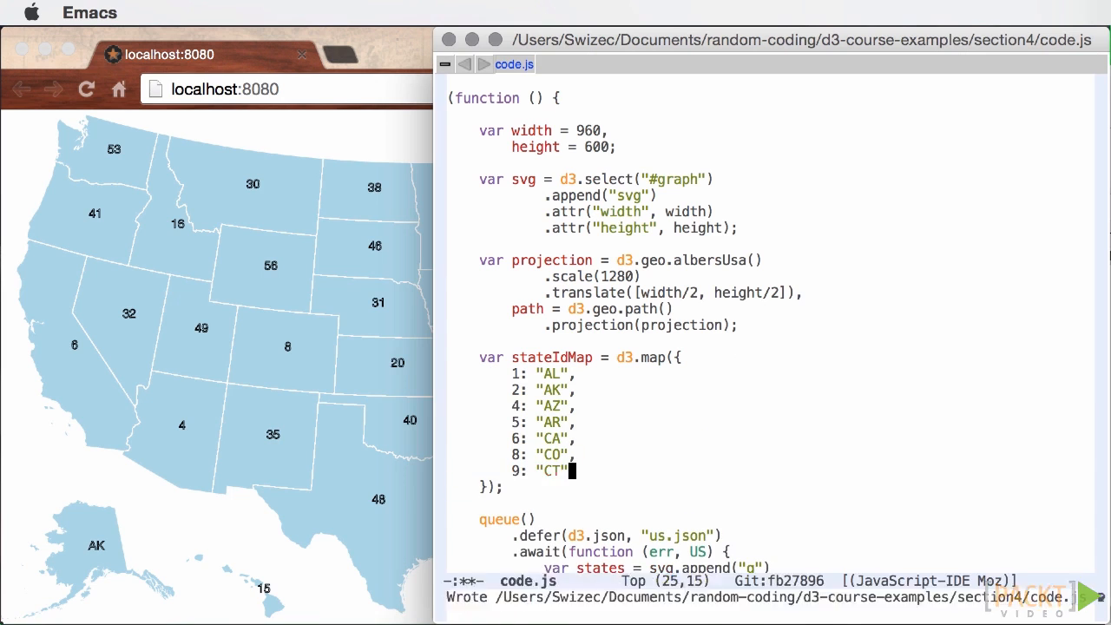
Add more stateIdMap entries such as "ND" so further state abbreviations render on the map.
scroll(down, 3)
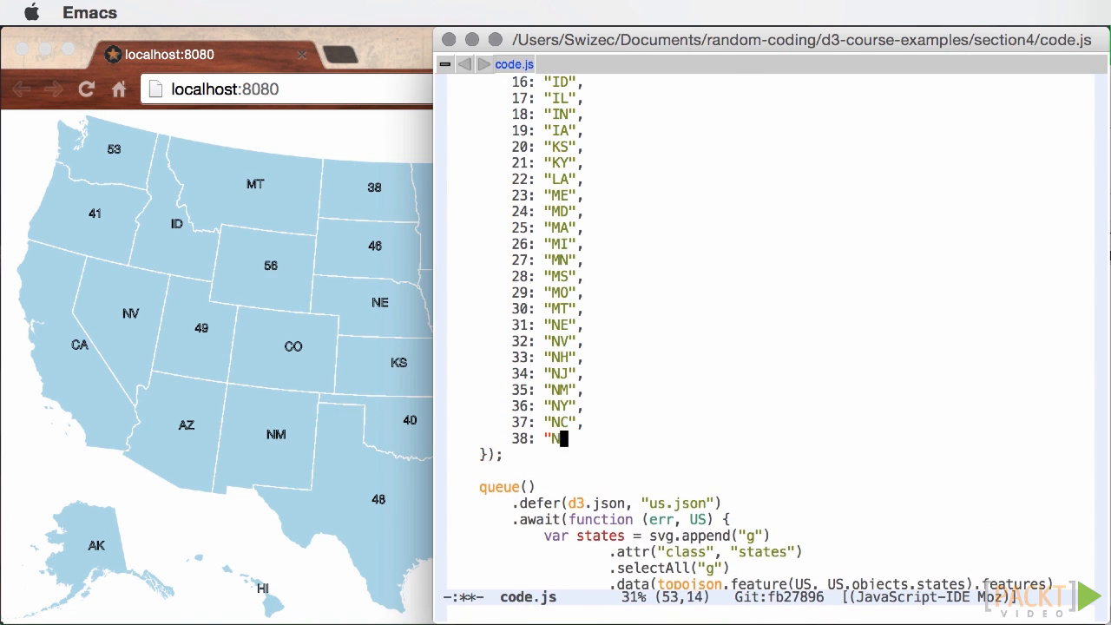
text("ND",)
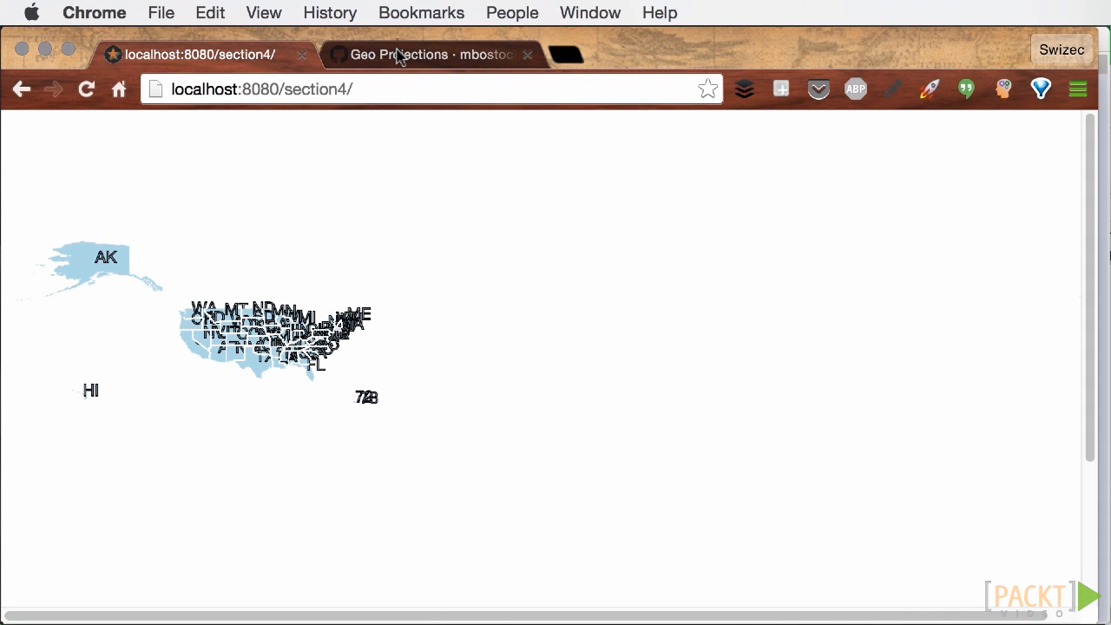
Browse the Geo Projections wiki gallery of built-in projections like albersUsa and azimuthal, returning to the introduction.
click(425, 54)
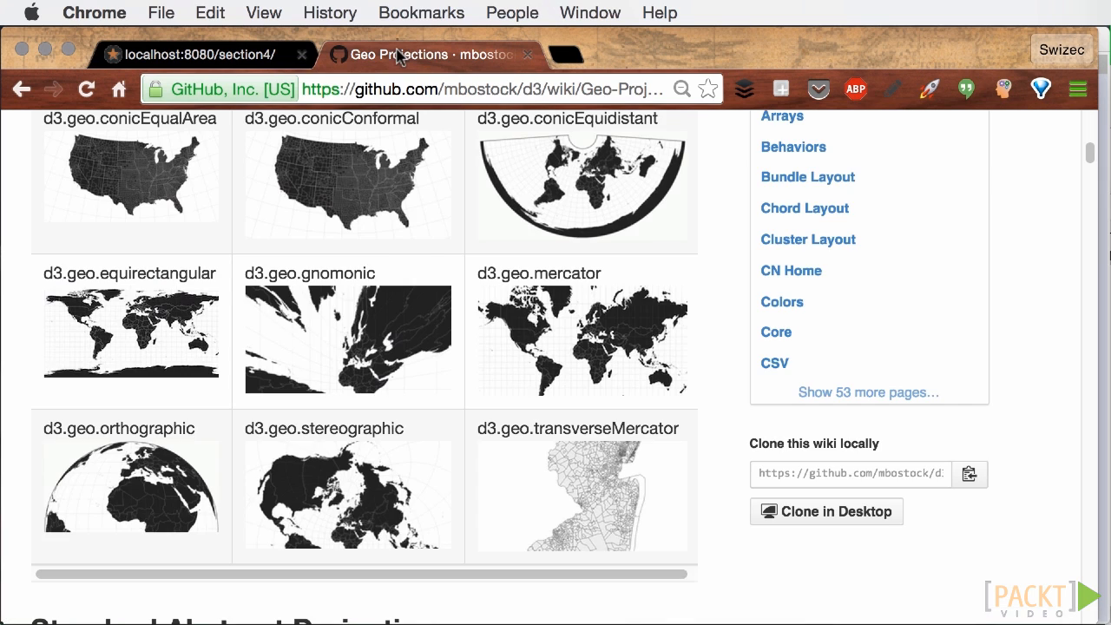
scroll(up, 3)
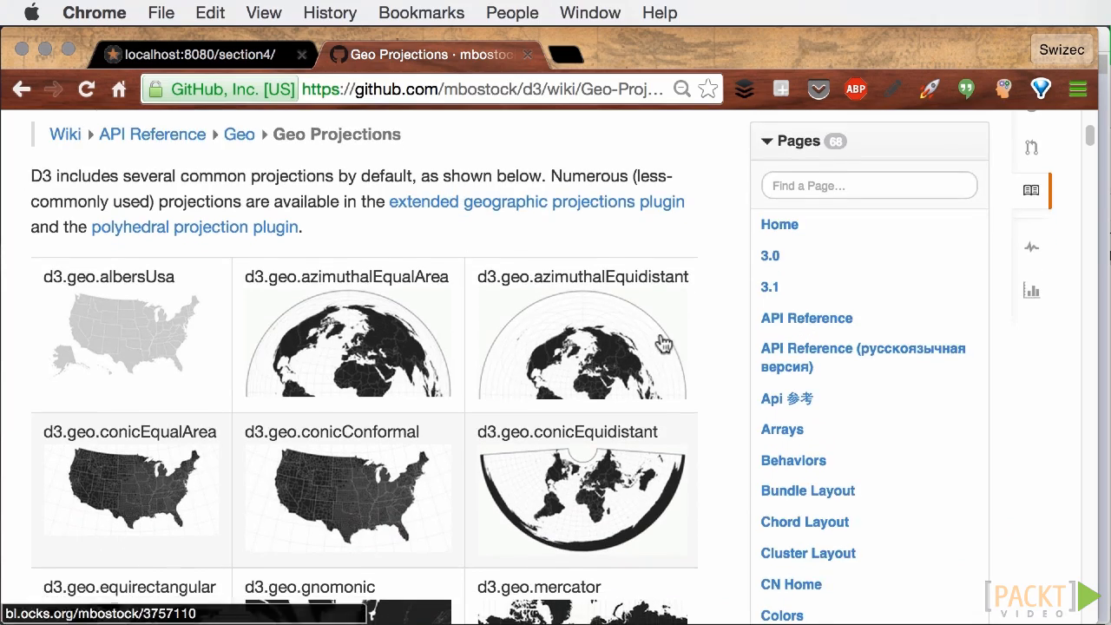
scroll(down, 3)
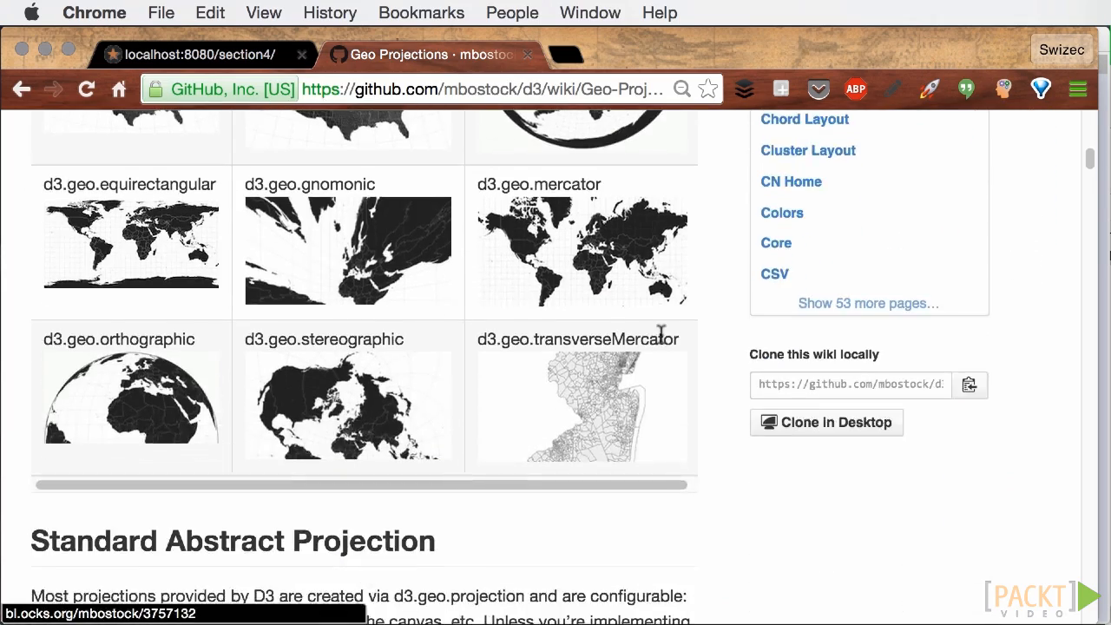
scroll(up, 3)
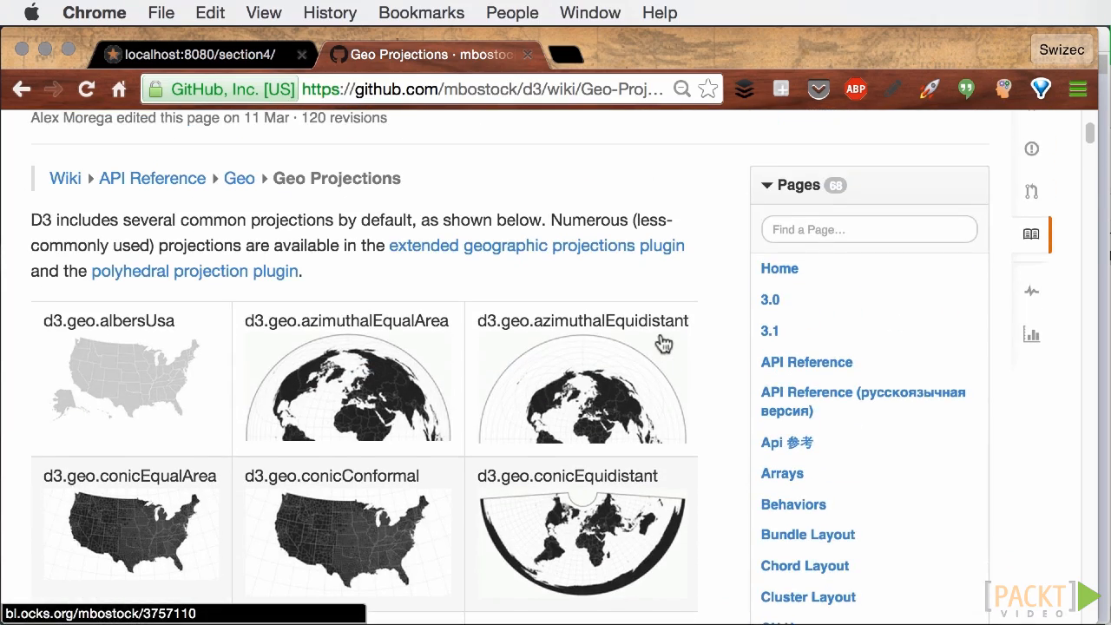